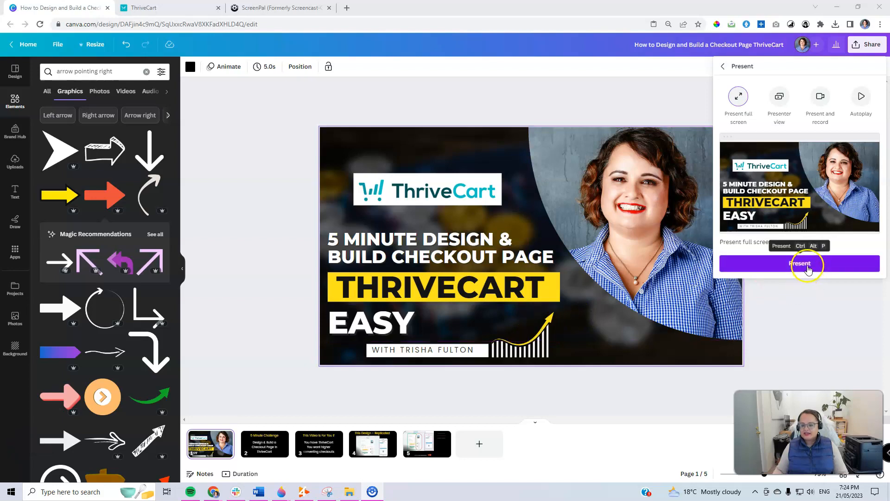
# Start the full-screen presentation of the checkout-design slides.
pyautogui.click(799, 262)
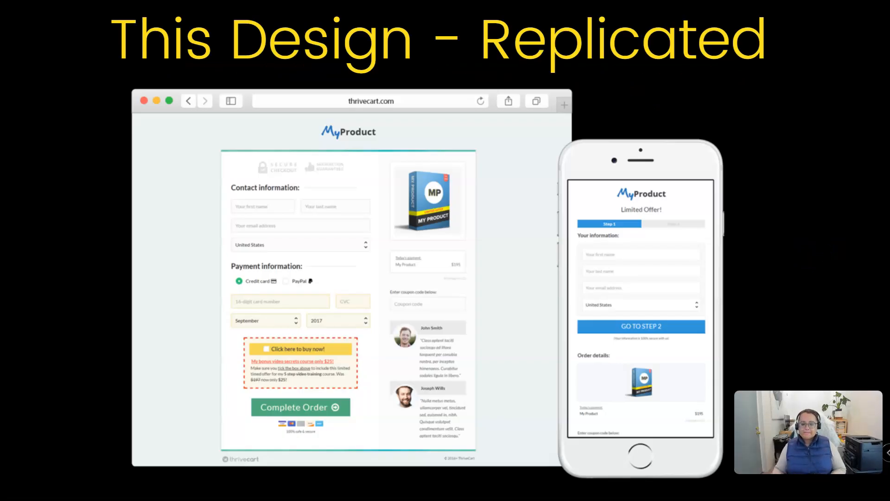
pyautogui.moveTo(800, 255)
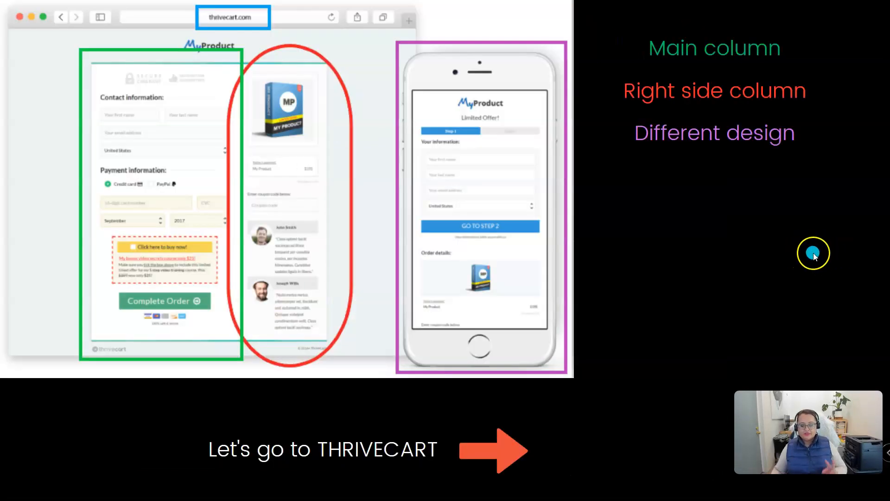
pyautogui.moveTo(477, 195)
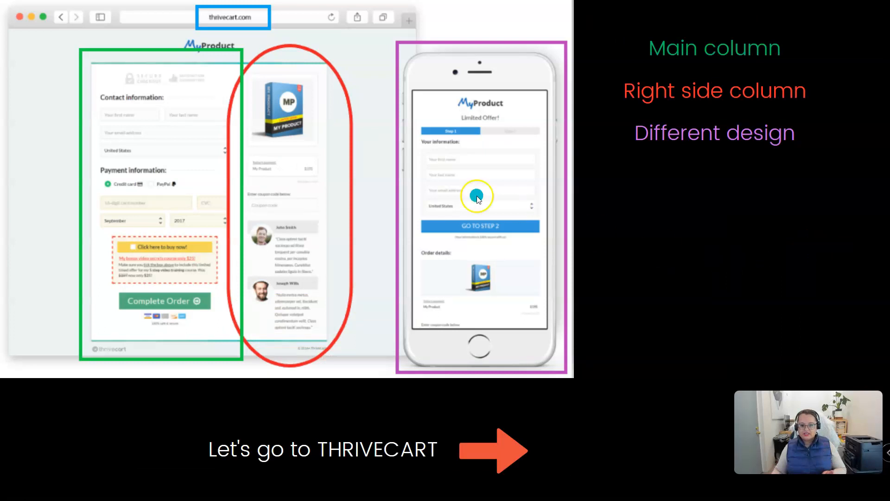
pyautogui.moveTo(392, 364)
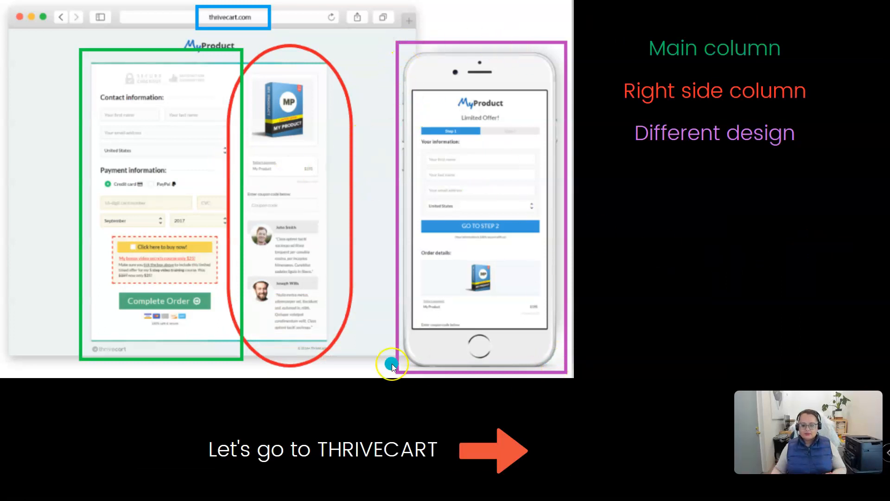
pyautogui.moveTo(395, 349)
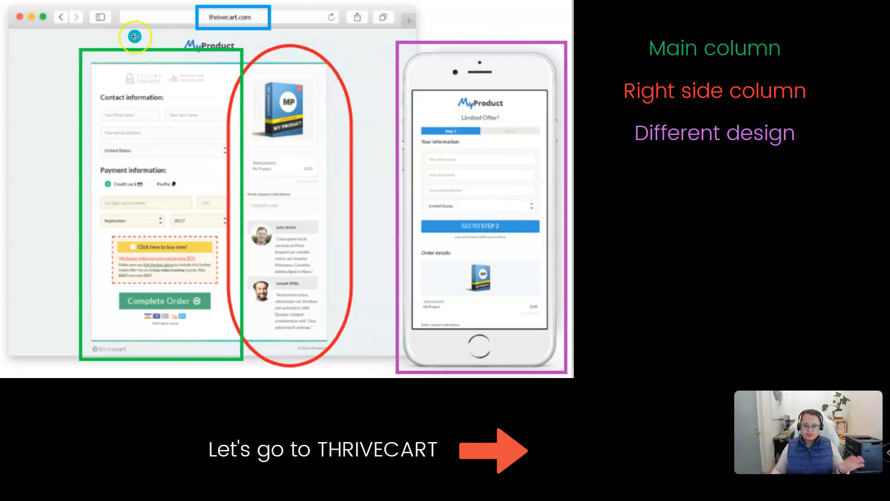
pyautogui.moveTo(221, 335)
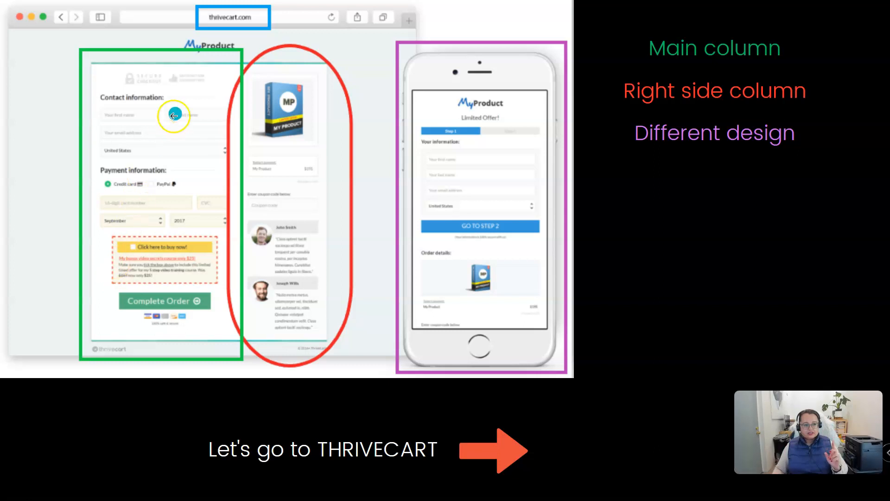
pyautogui.moveTo(195, 378)
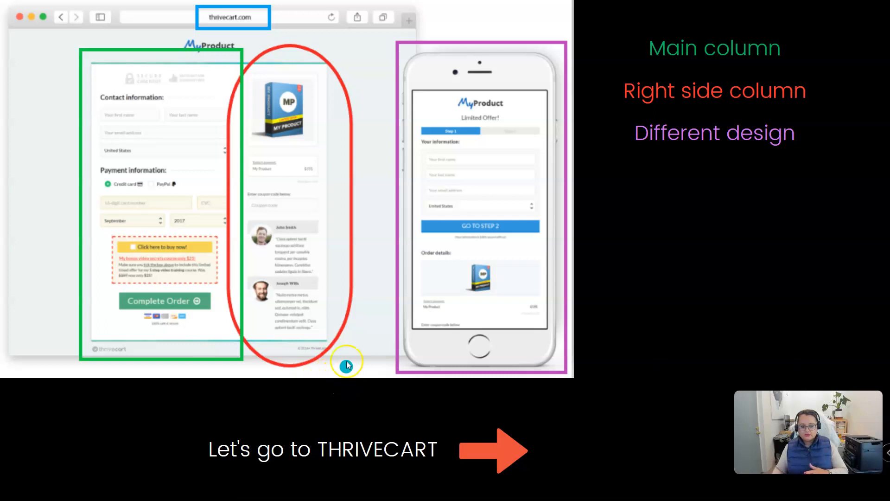
pyautogui.moveTo(358, 314)
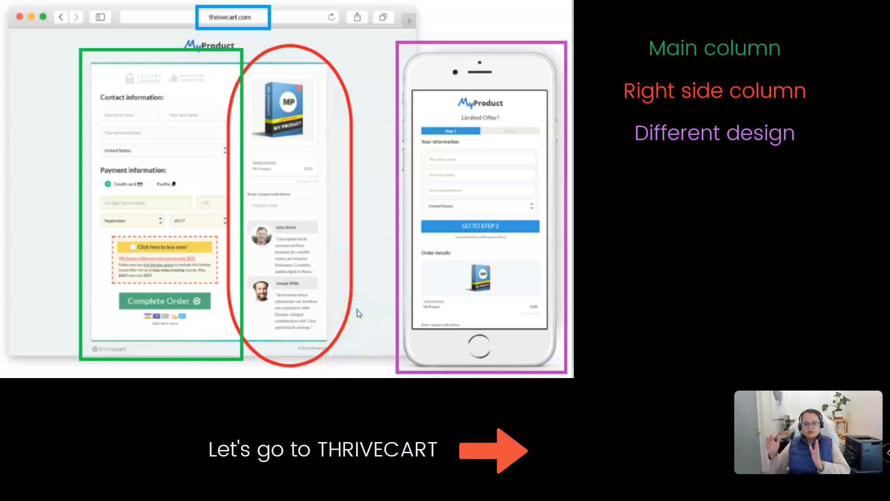
pyautogui.moveTo(358, 312)
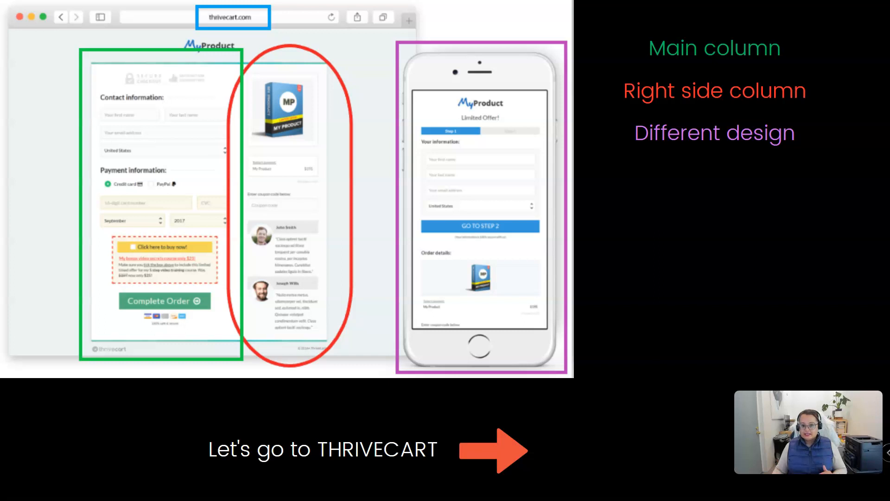
pyautogui.moveTo(640, 231)
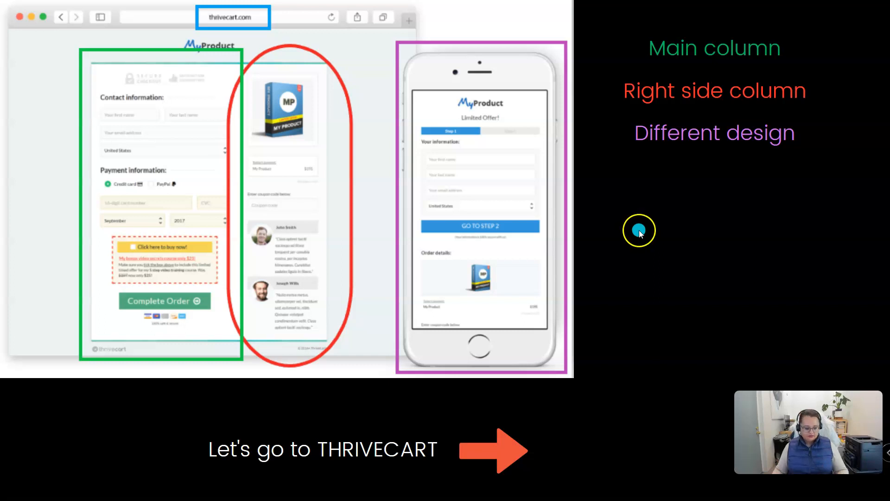
pyautogui.moveTo(697, 231)
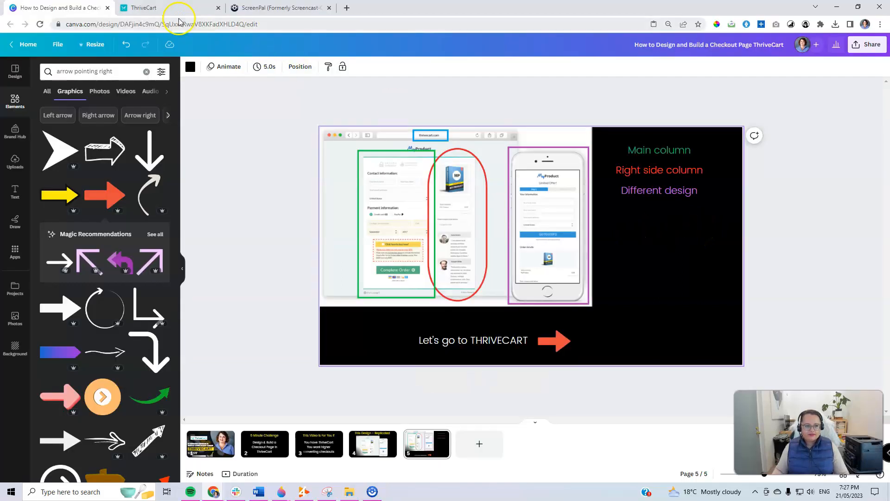
# Switch to the ThriveCart product and continue into the Standard cart page designer.
pyautogui.click(144, 7)
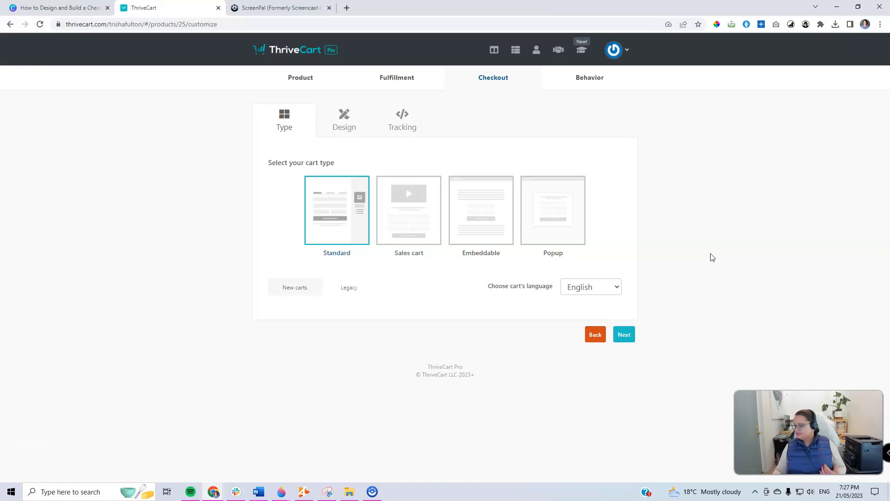
pyautogui.moveTo(691, 317)
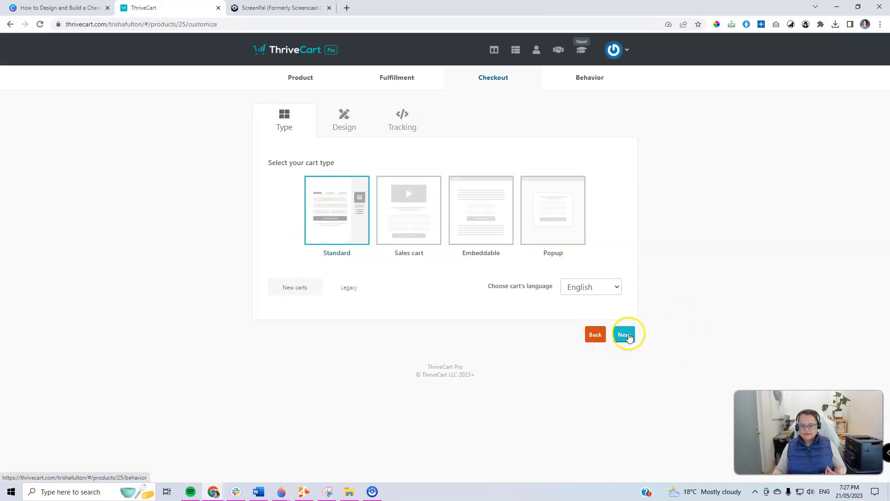
pyautogui.click(625, 335)
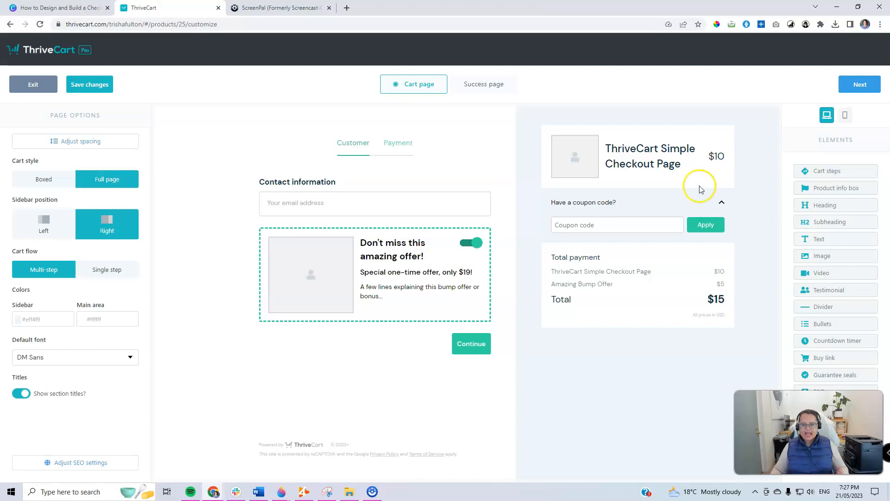
pyautogui.moveTo(414, 469)
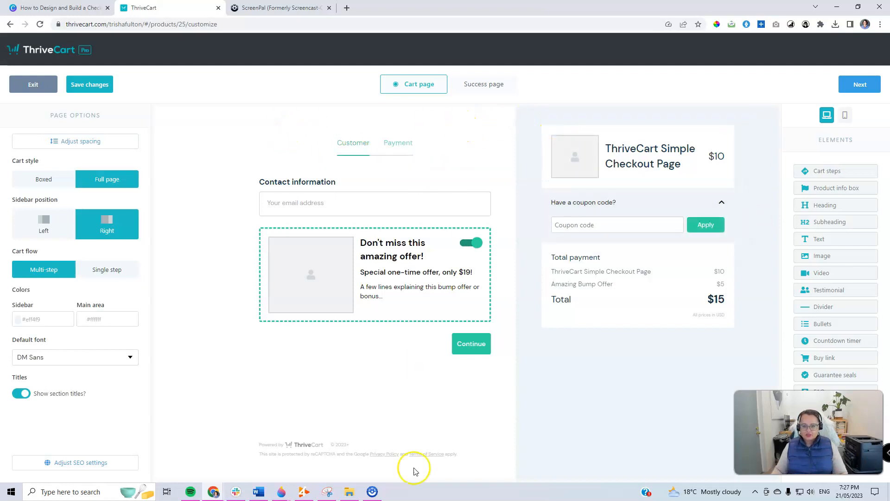
pyautogui.moveTo(607, 387)
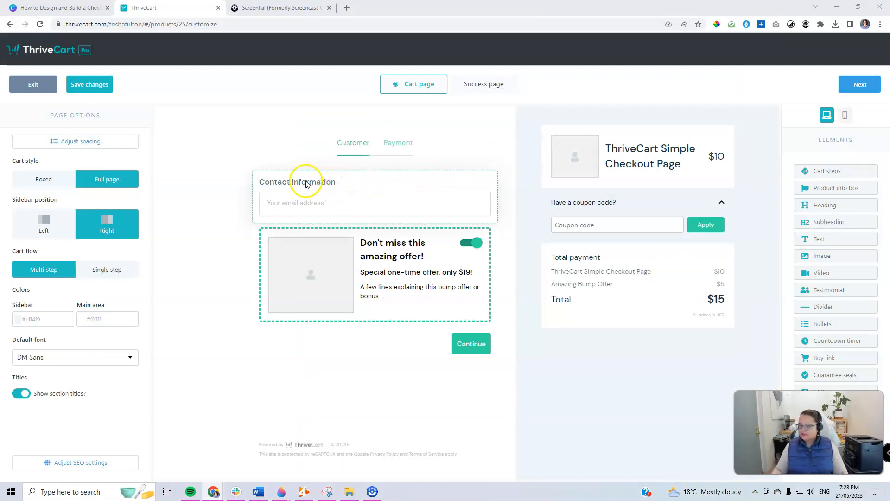
# Add a colon to the Contact information heading.
pyautogui.click(297, 182)
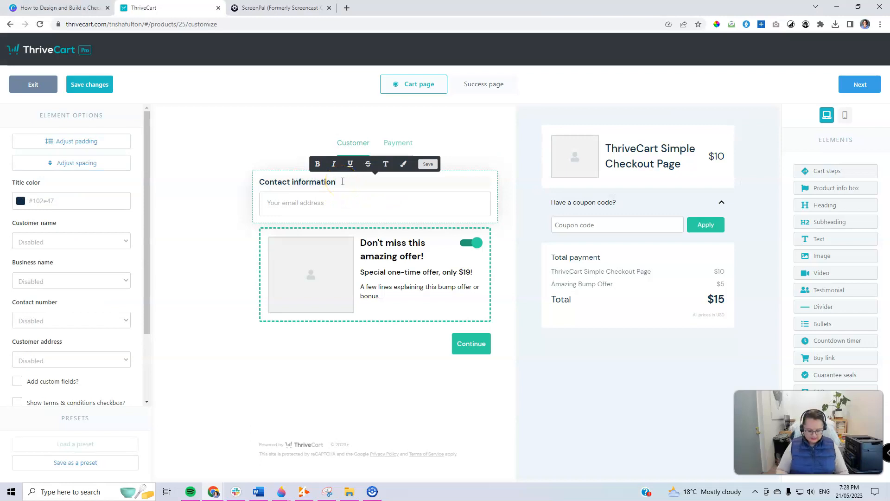
pyautogui.write(':')
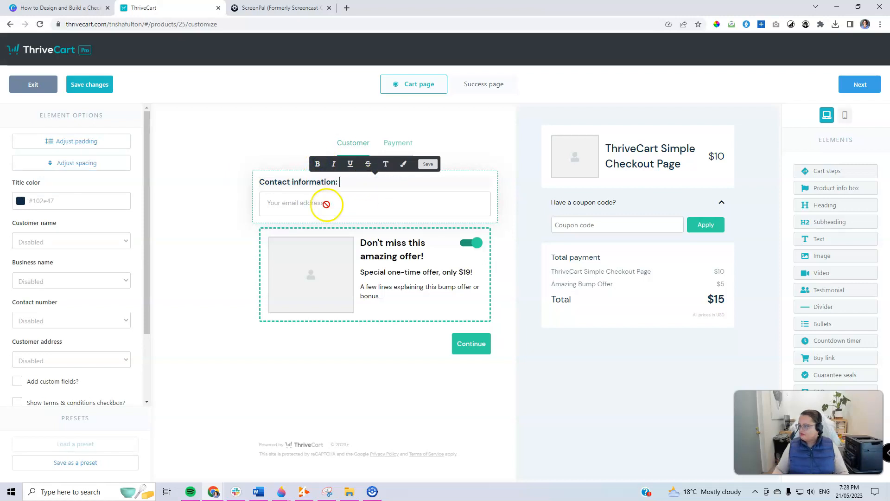
pyautogui.click(284, 203)
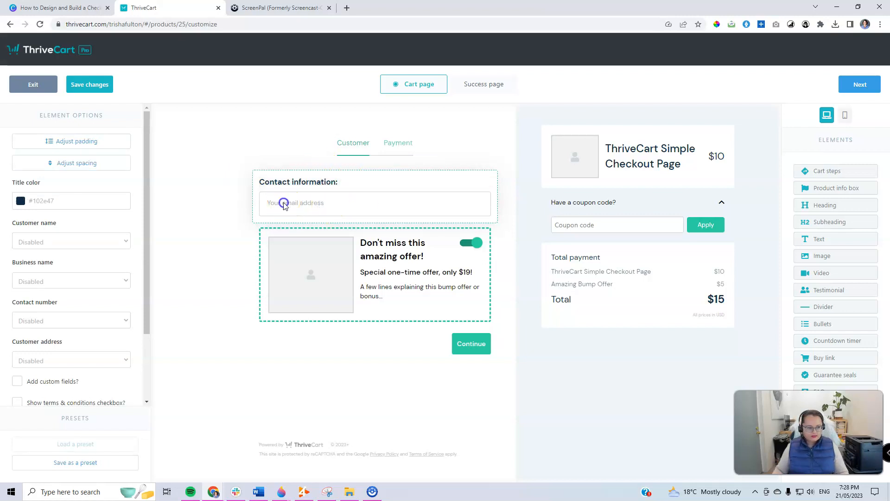
# Enable Customer name (first + last name) and Customer address (Country only).
pyautogui.click(72, 242)
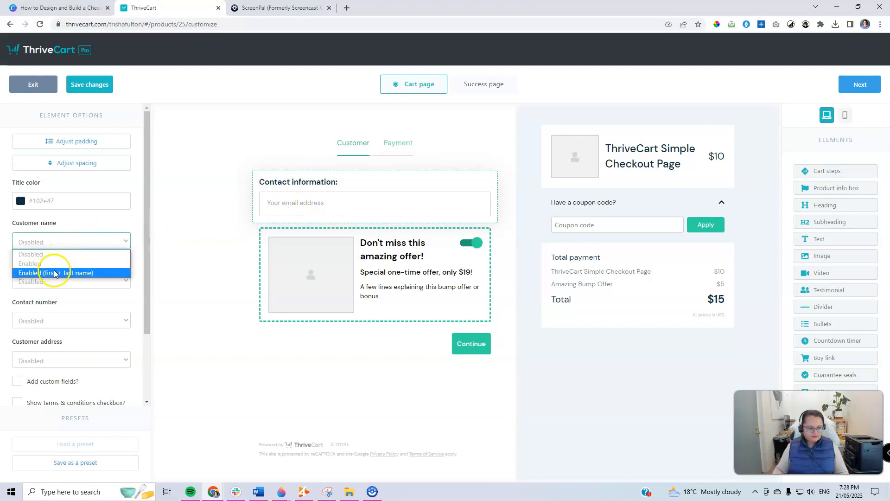
pyautogui.click(56, 272)
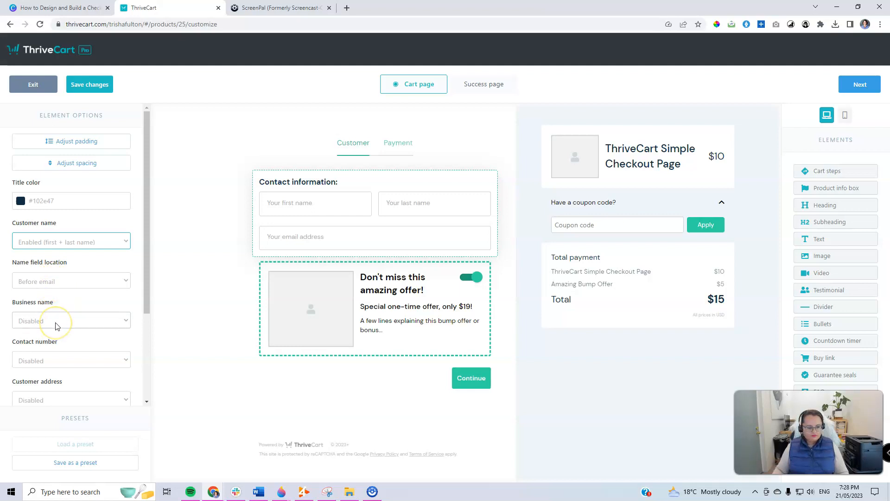
pyautogui.moveTo(58, 363)
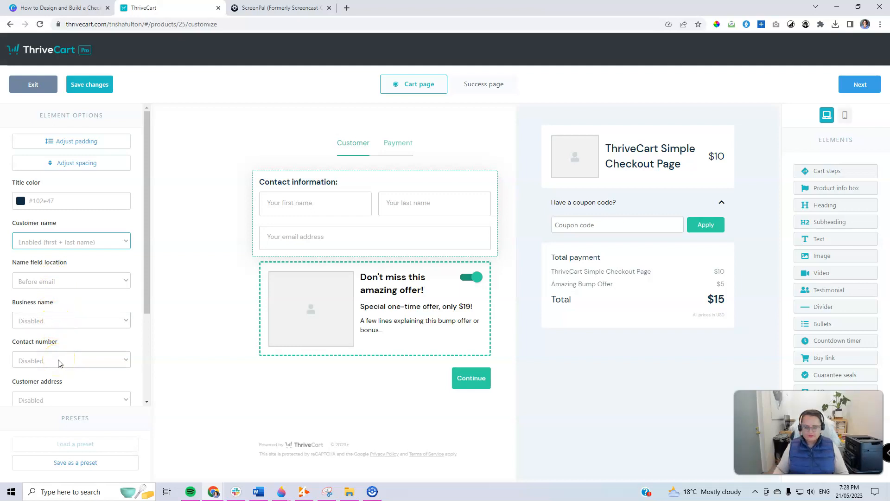
pyautogui.scroll(-3)
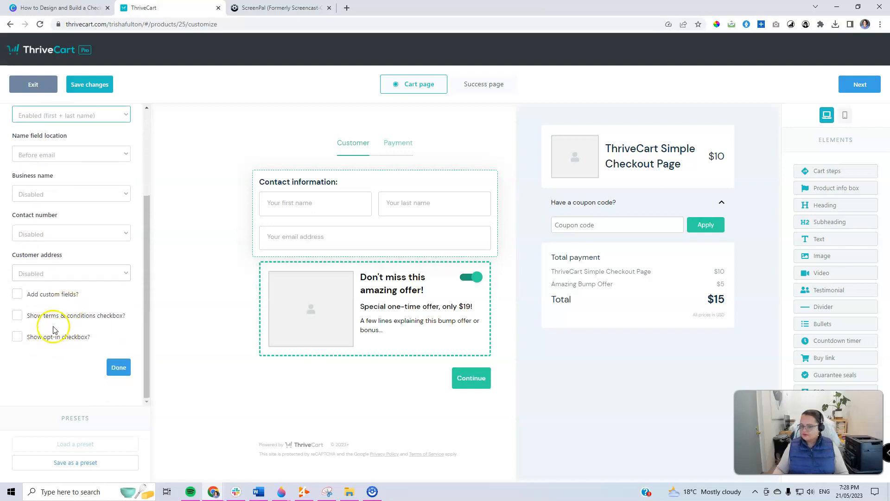
pyautogui.click(72, 273)
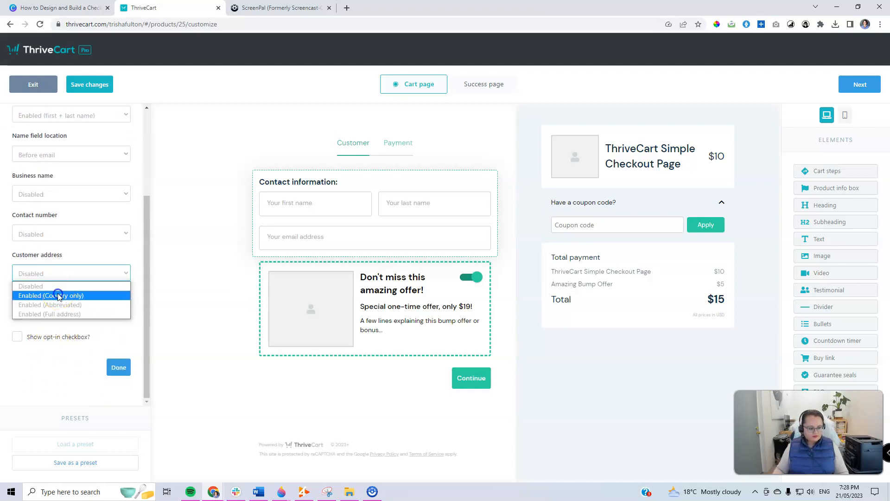
pyautogui.click(50, 295)
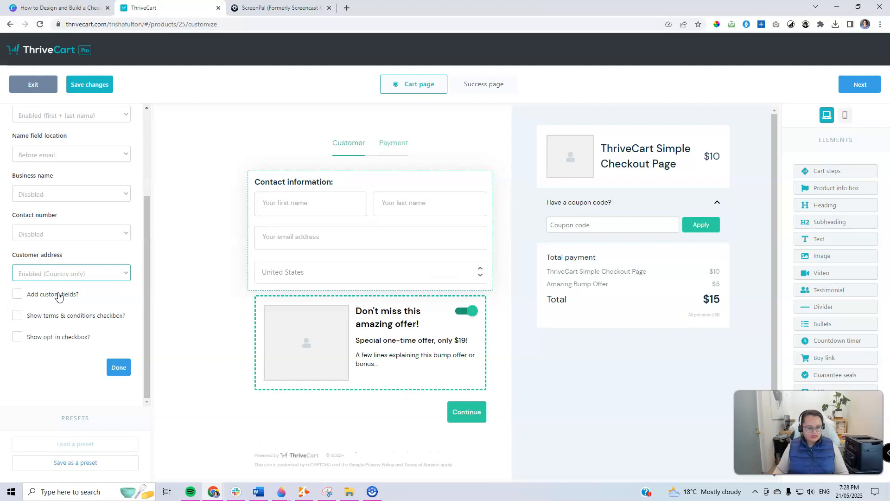
pyautogui.moveTo(63, 315)
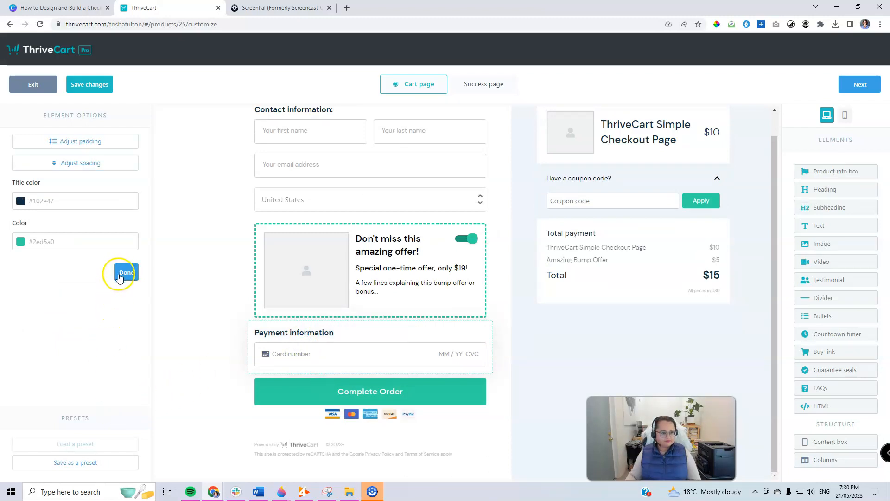
# Replace the bump offer heading with 'Click here to buy now!'.
pyautogui.click(120, 273)
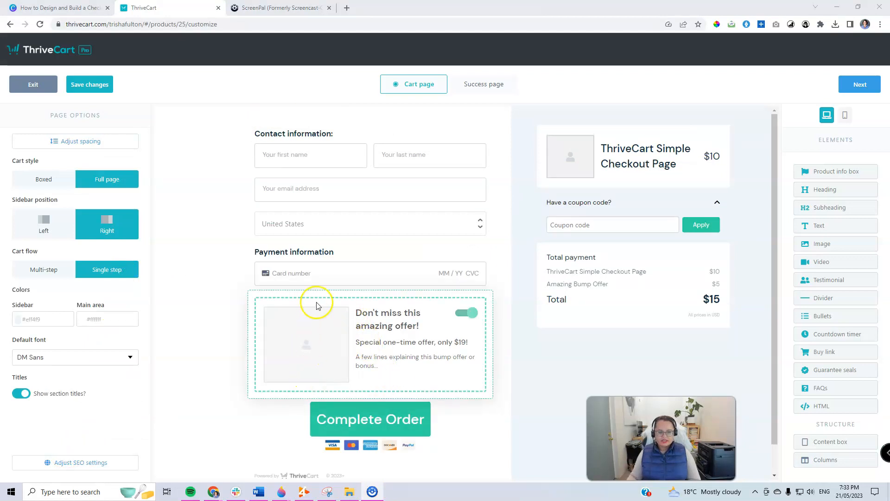
pyautogui.moveTo(326, 312)
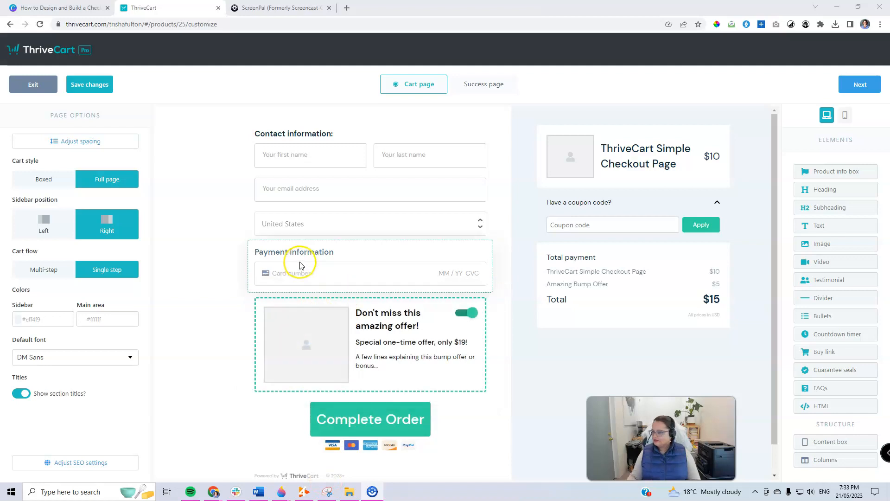
pyautogui.moveTo(343, 270)
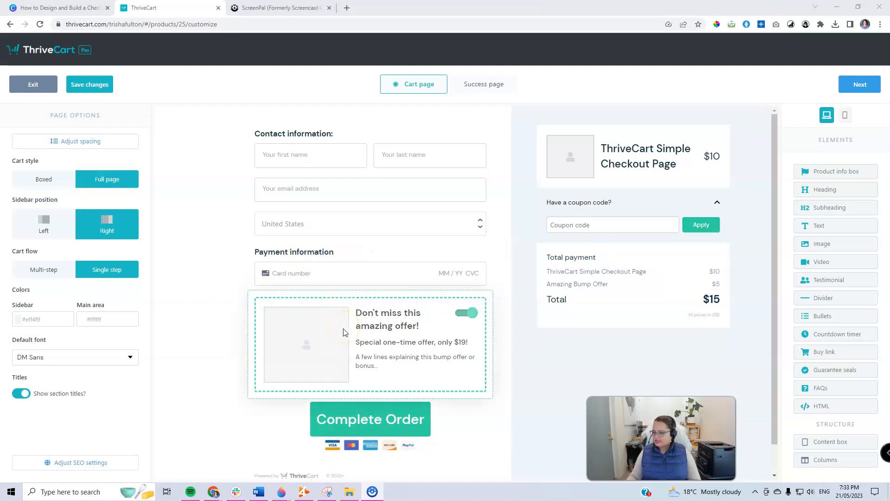
pyautogui.moveTo(423, 338)
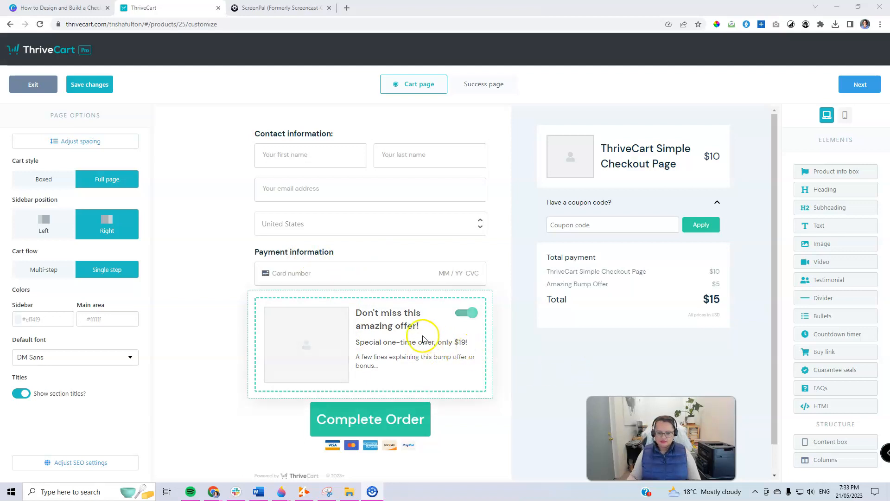
pyautogui.click(387, 319)
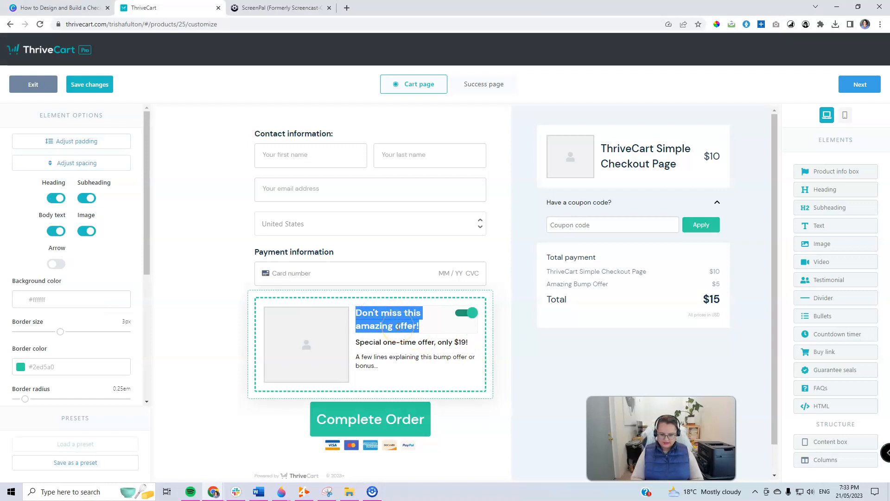
pyautogui.write('Click here to')
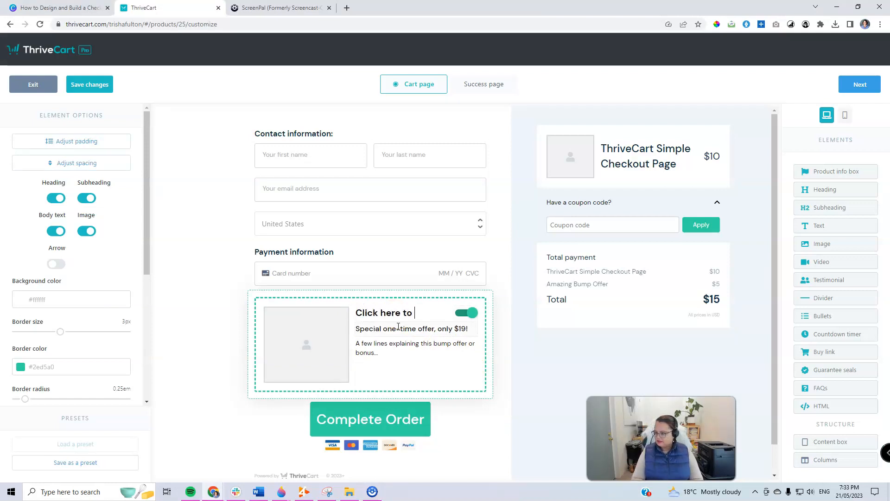
pyautogui.write('buy now!')
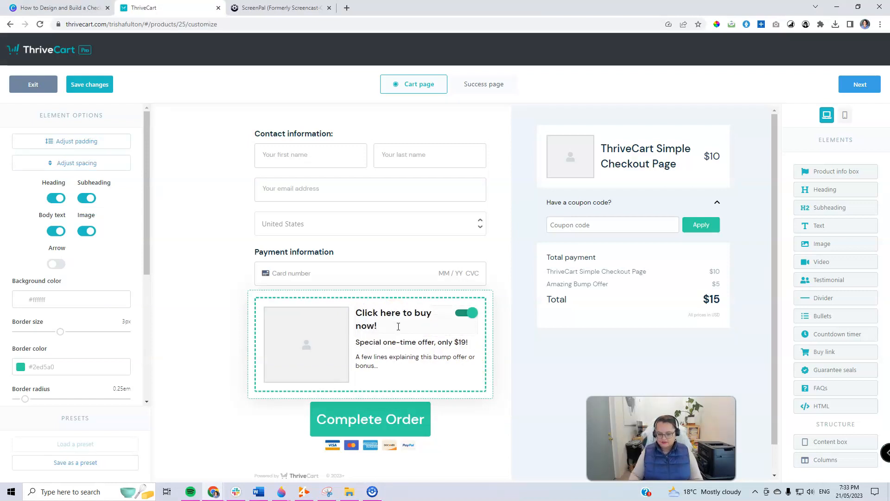
pyautogui.click(393, 318)
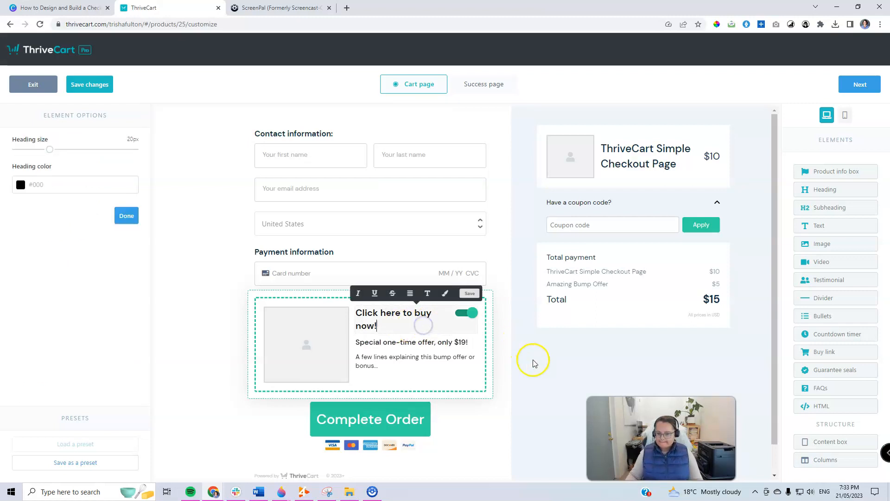
pyautogui.click(411, 342)
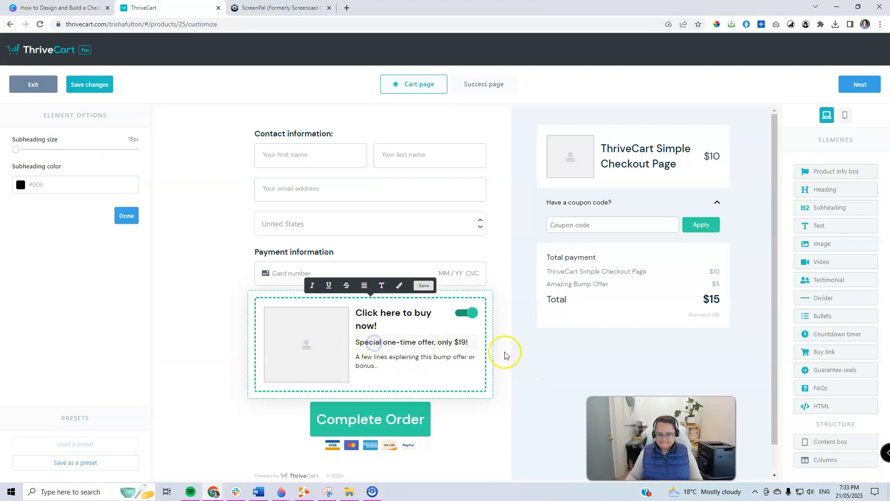
pyautogui.click(306, 343)
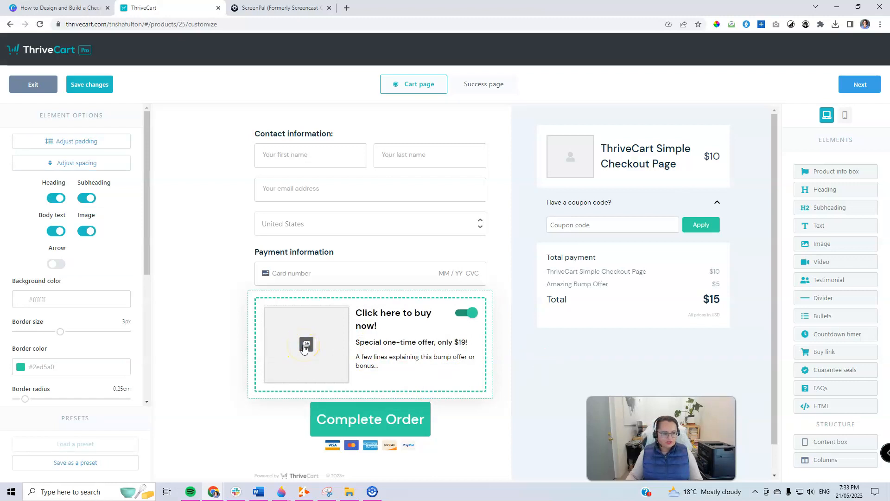
# Give the bump offer the gift-wrapping photo as its image.
pyautogui.click(307, 346)
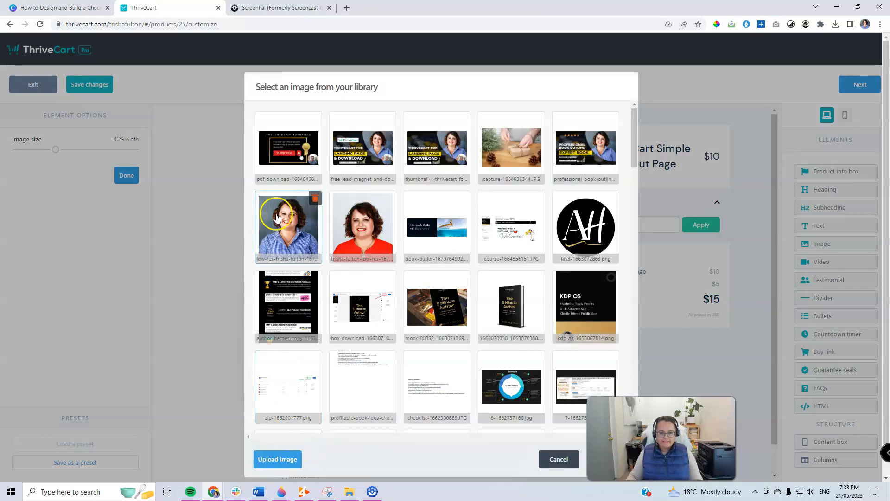
pyautogui.click(510, 147)
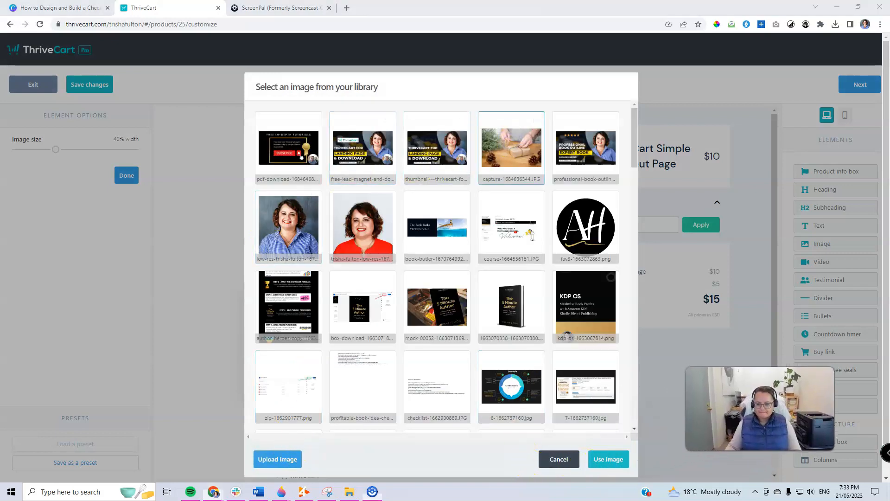
pyautogui.click(608, 459)
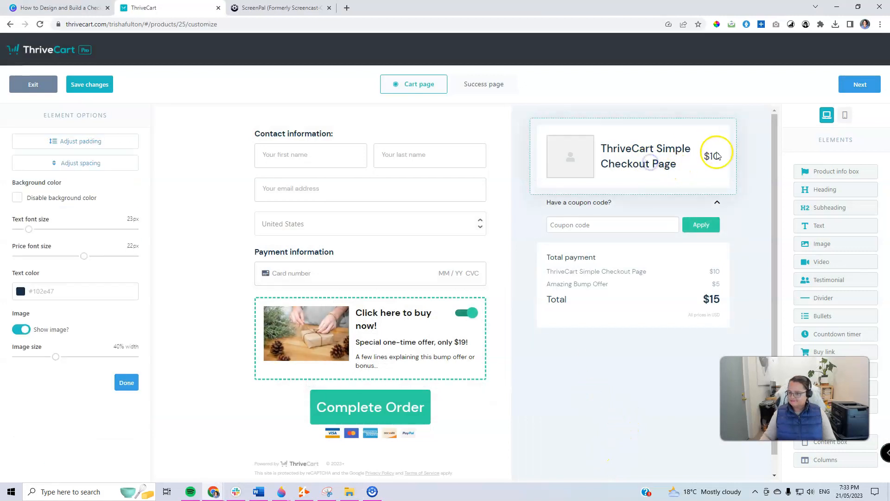
# Upload the 3D Book Cover from Downloads and use it as the order summary product image.
pyautogui.click(725, 129)
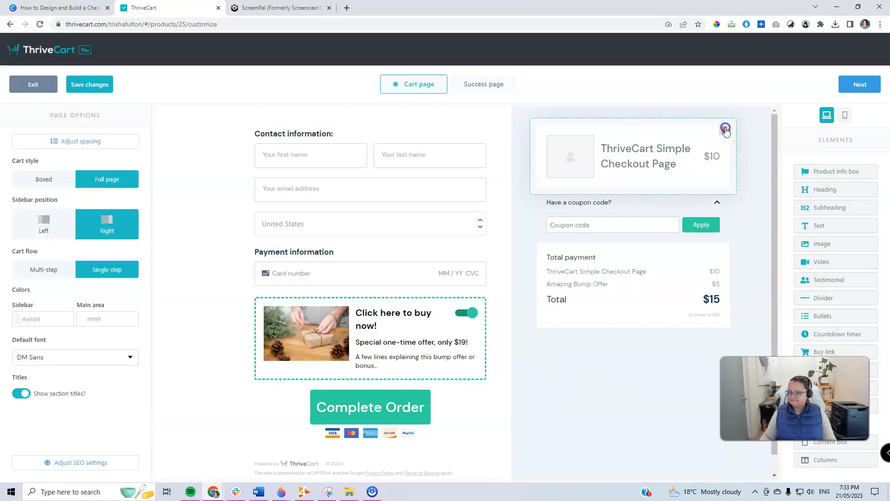
pyautogui.click(725, 129)
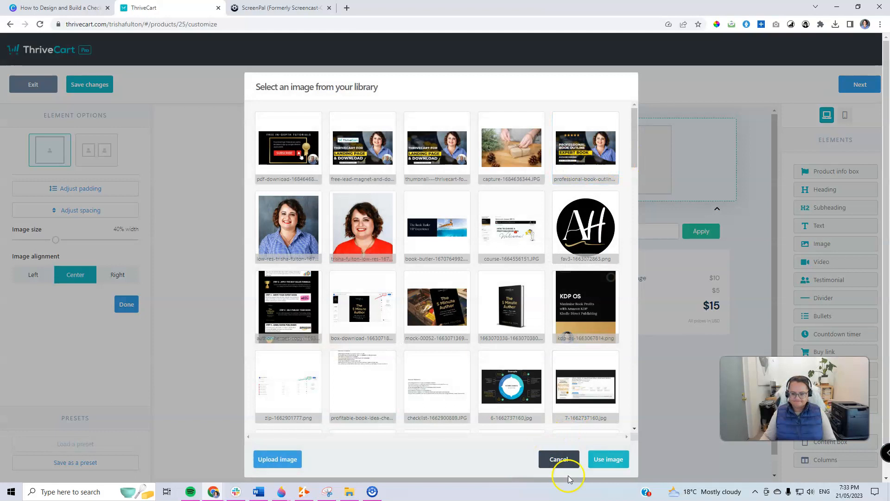
pyautogui.click(277, 459)
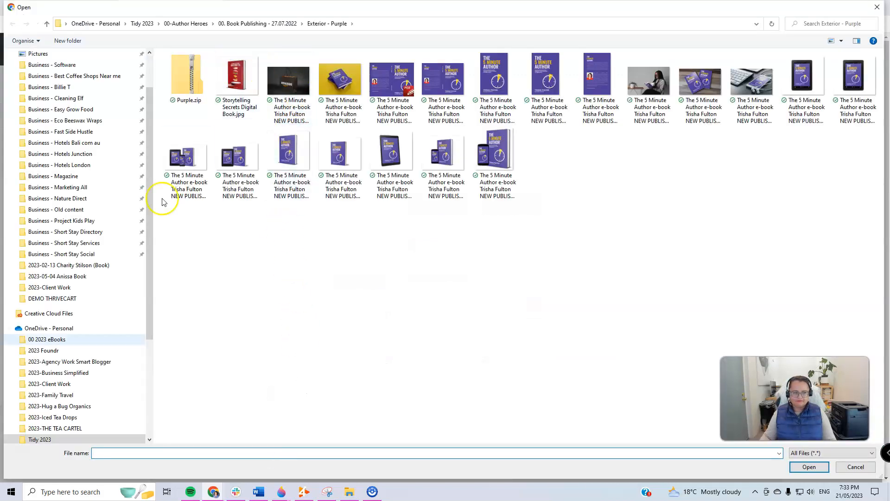
pyautogui.click(41, 365)
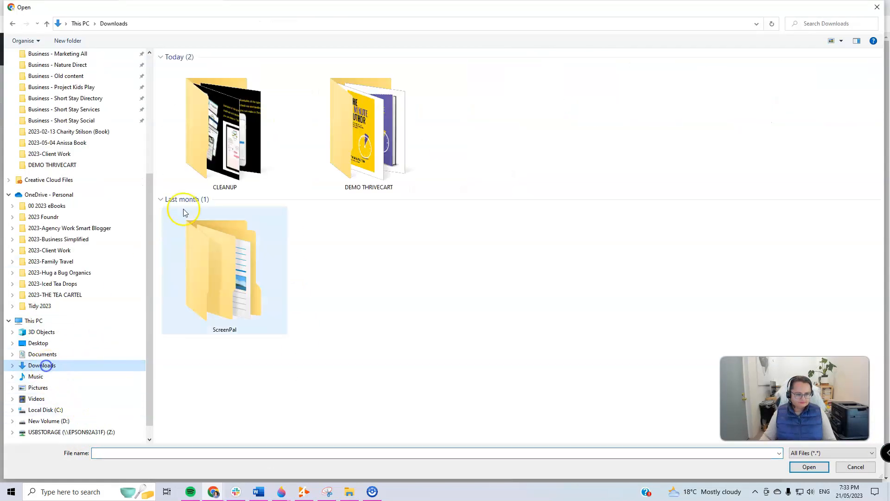
pyautogui.doubleClick(368, 128)
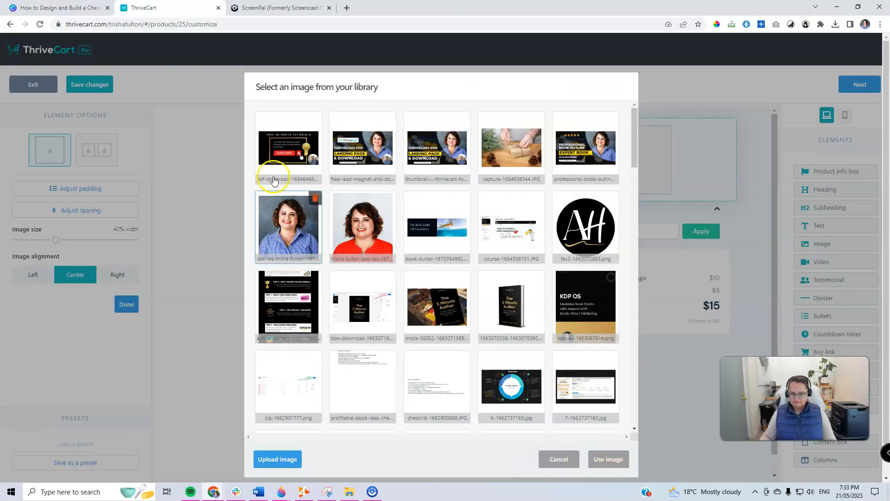
pyautogui.click(288, 148)
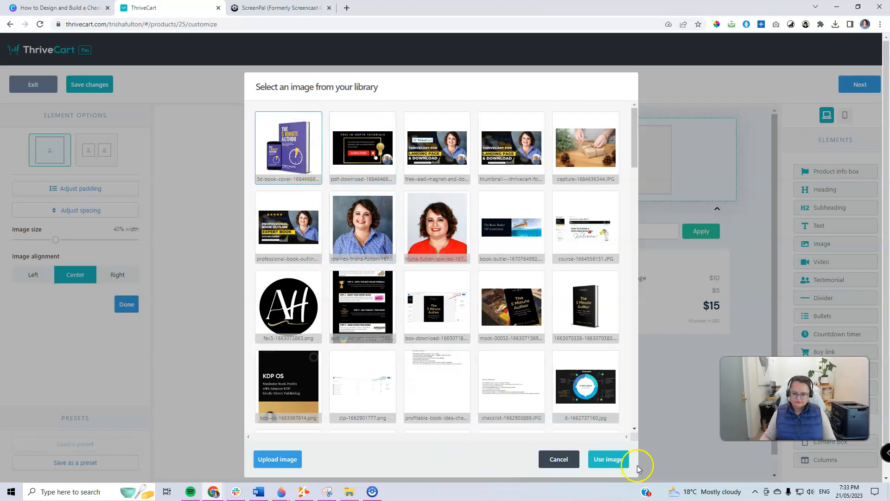
pyautogui.click(609, 460)
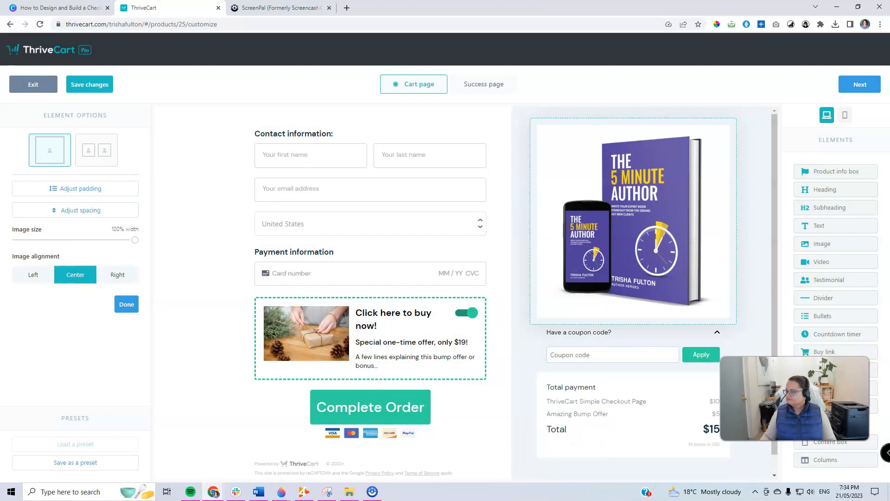
# Move the coupon code block below the Total payment block in the sidebar.
pyautogui.scroll(-3)
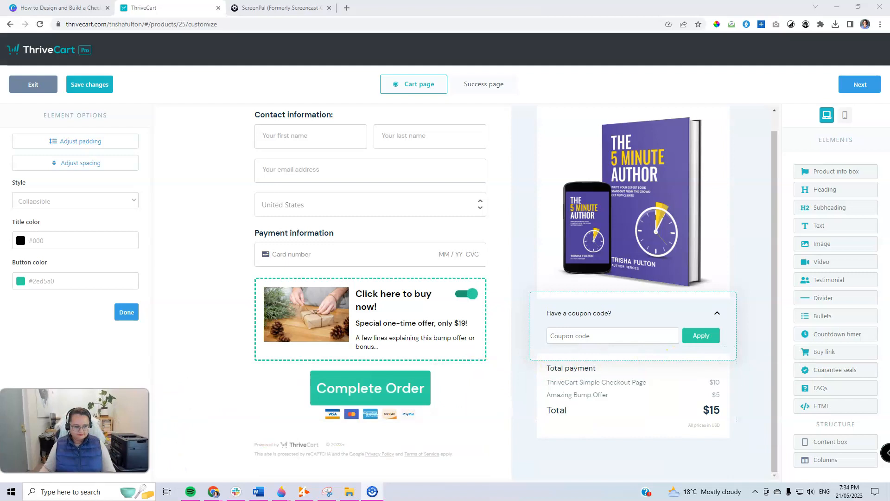
pyautogui.click(126, 311)
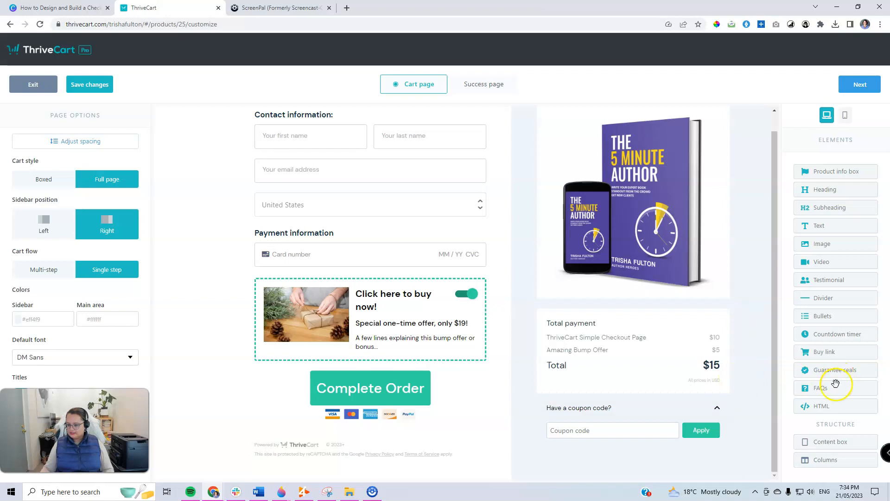
pyautogui.moveTo(835, 355)
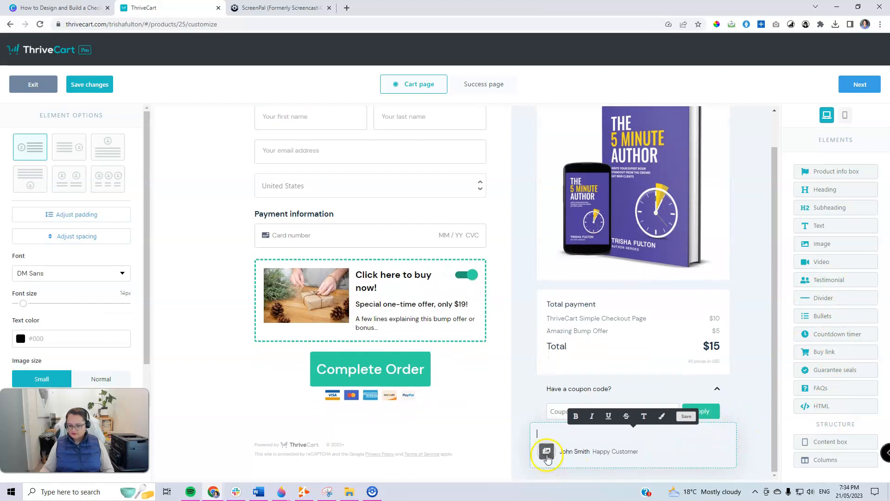
# Upload the testimonial PNG as the customer photo and name the reviewer Amy Amy.
pyautogui.click(547, 450)
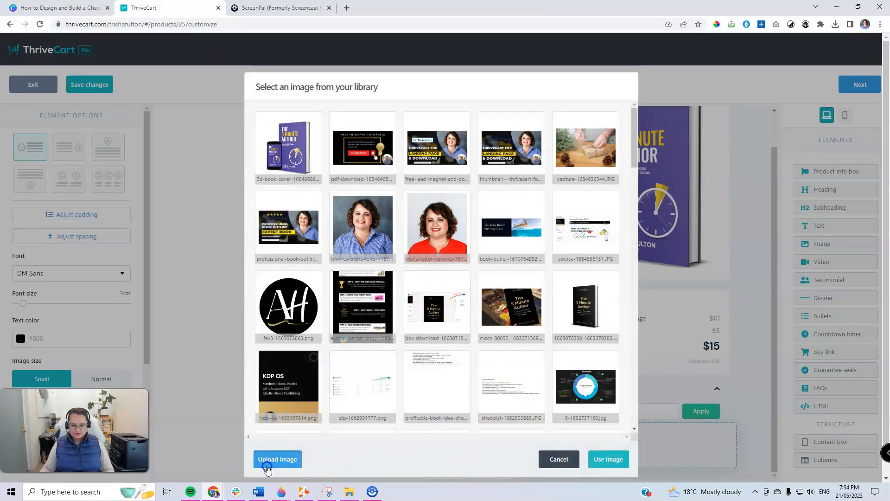
pyautogui.click(278, 459)
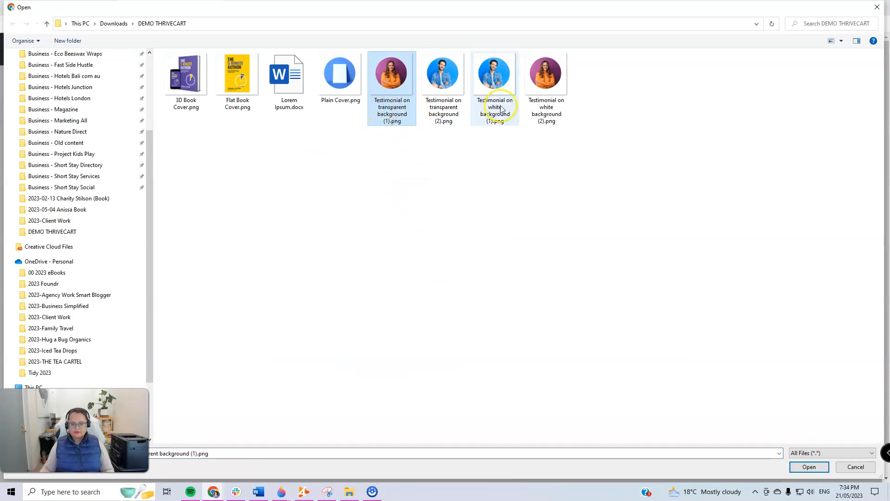
pyautogui.click(546, 72)
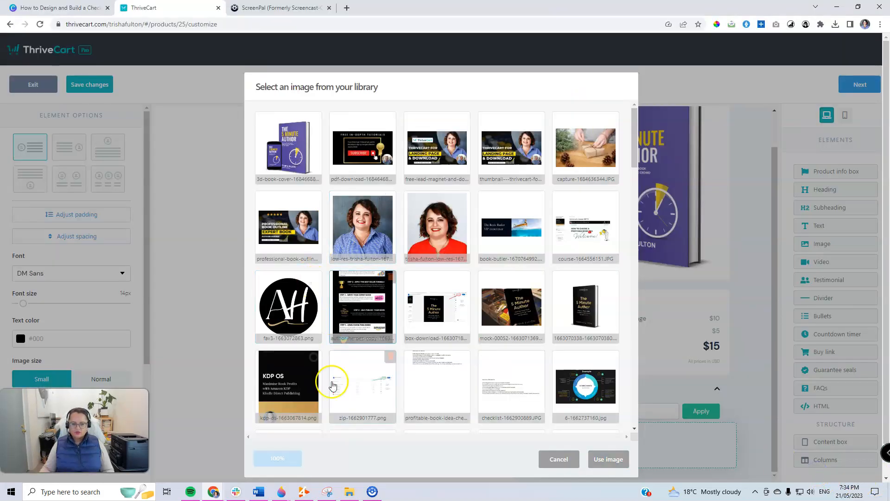
pyautogui.scroll(3)
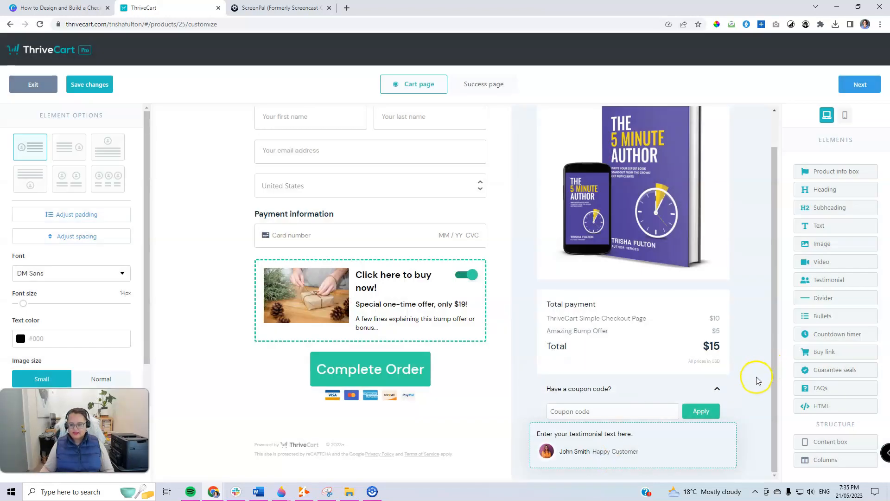
pyautogui.moveTo(579, 468)
pyautogui.write('Am')
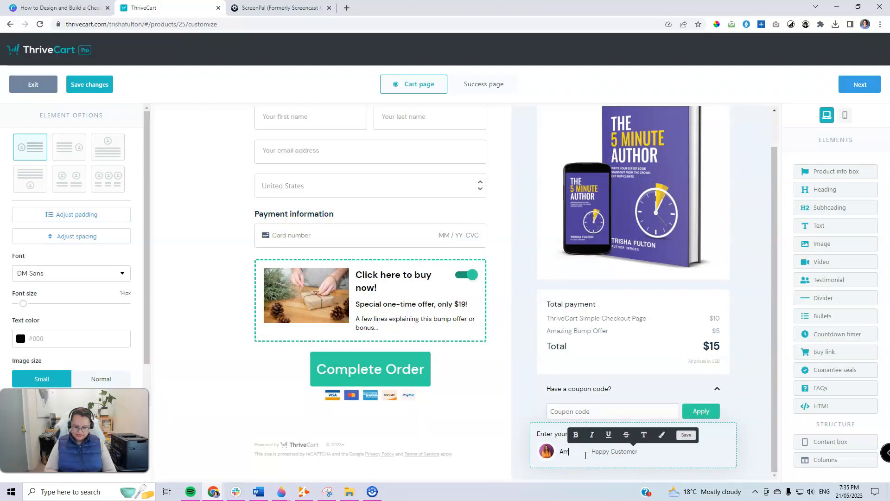
pyautogui.write('y Amy')
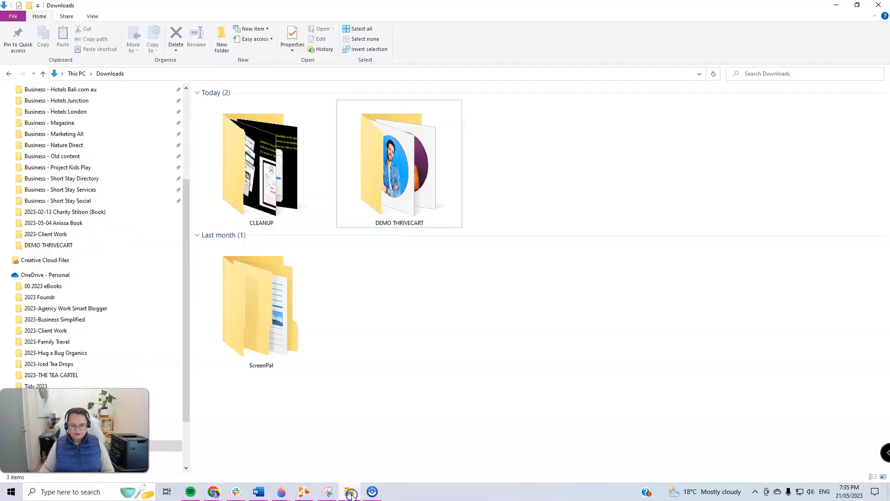
# Open Lorem Ipsum.docx from the DEMO THRIVECART folder in Downloads.
pyautogui.doubleClick(399, 164)
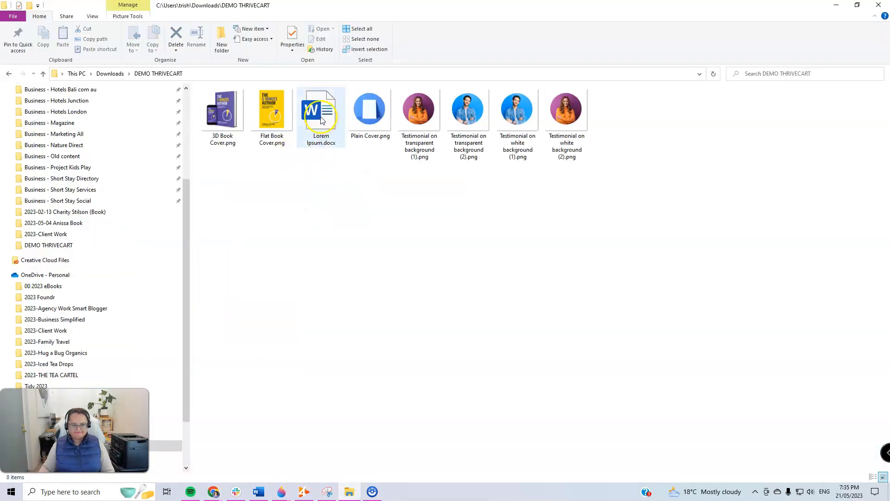
pyautogui.doubleClick(321, 110)
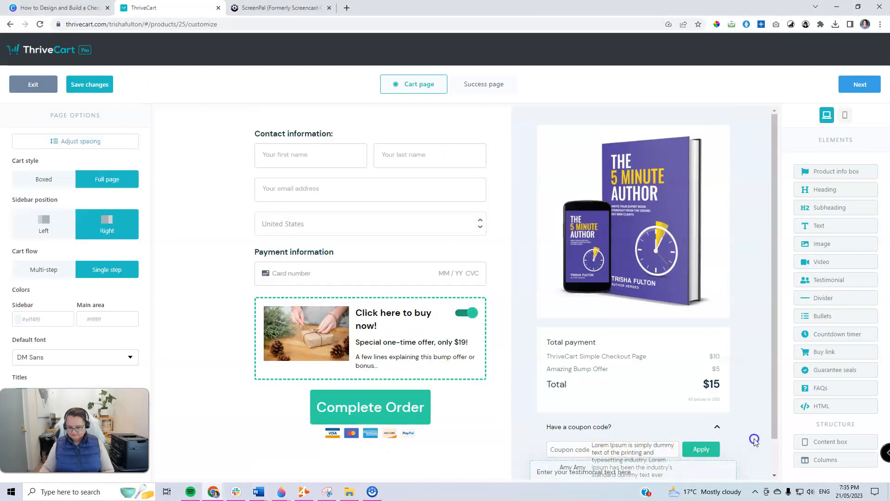
# Place the Lorem Ipsum text in the testimonial and upload a different photo for the second testimonial.
pyautogui.click(631, 471)
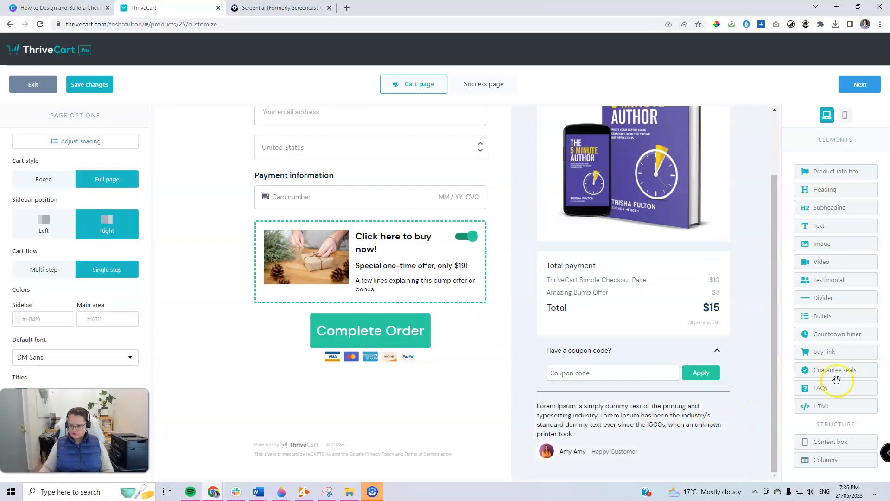
pyautogui.moveTo(821, 280)
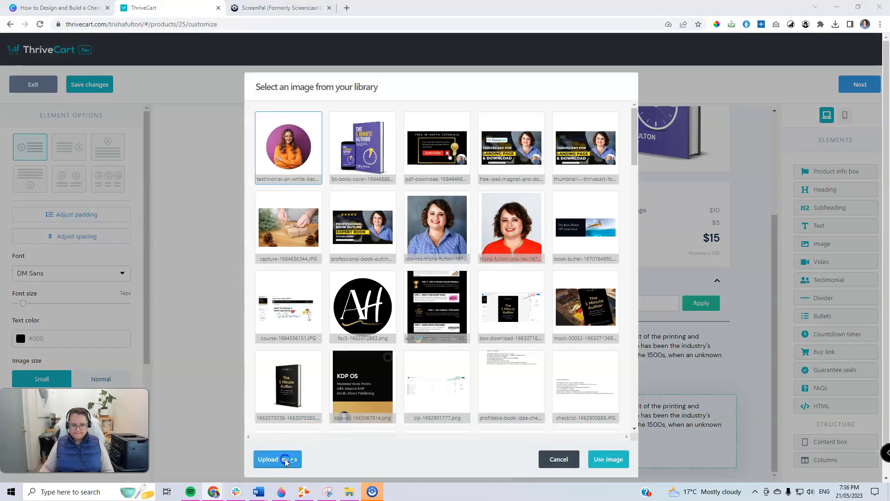
pyautogui.click(278, 459)
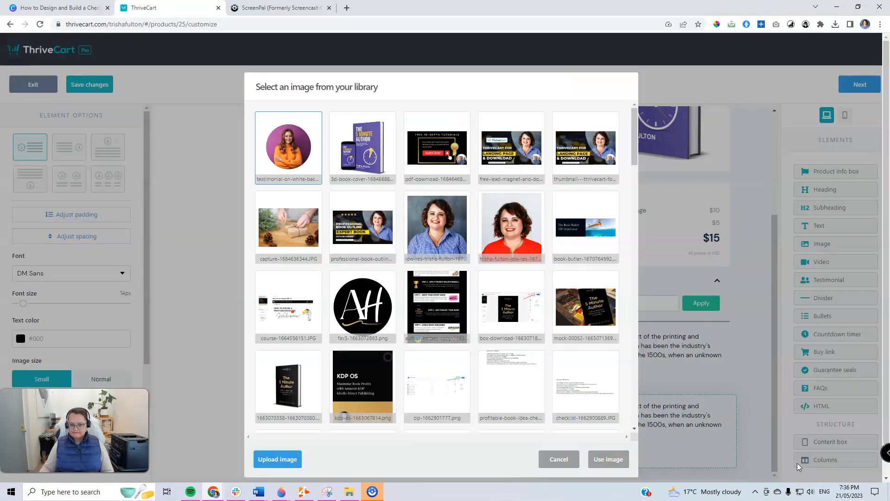
pyautogui.click(287, 226)
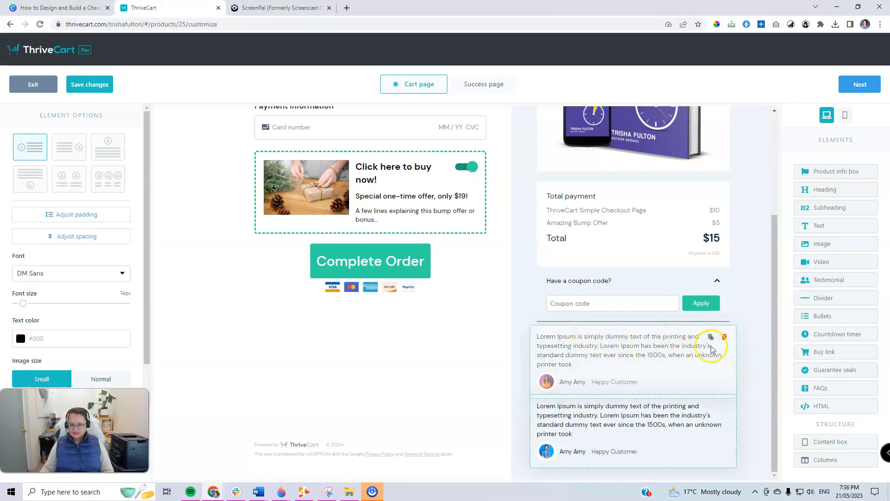
# Edit the headings to read 'Contact Information:' and 'Payment Information'.
pyautogui.scroll(3)
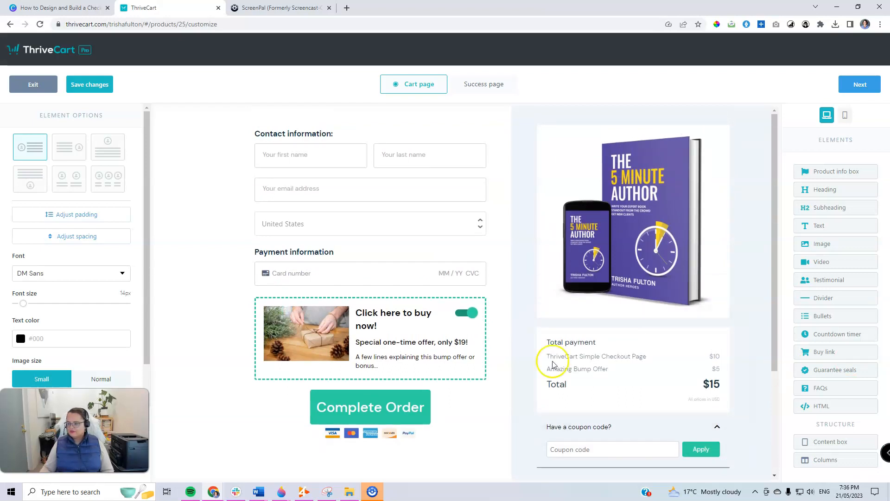
pyautogui.moveTo(233, 126)
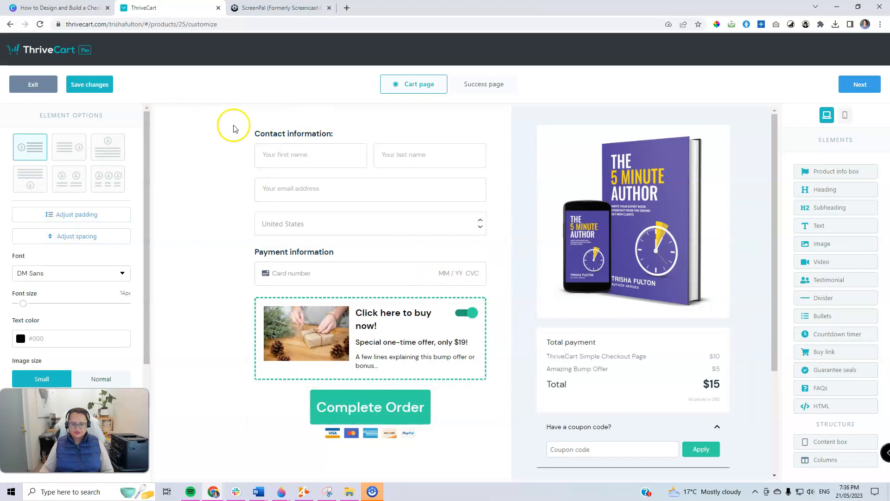
pyautogui.click(293, 134)
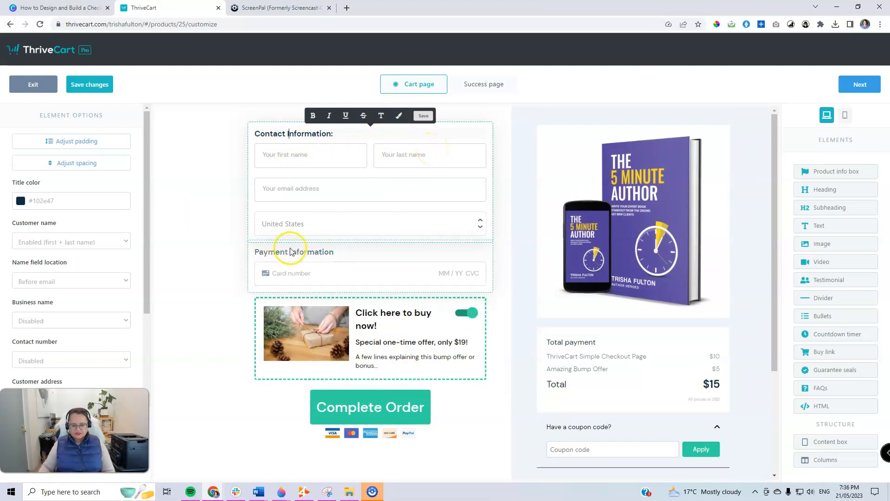
pyautogui.click(294, 251)
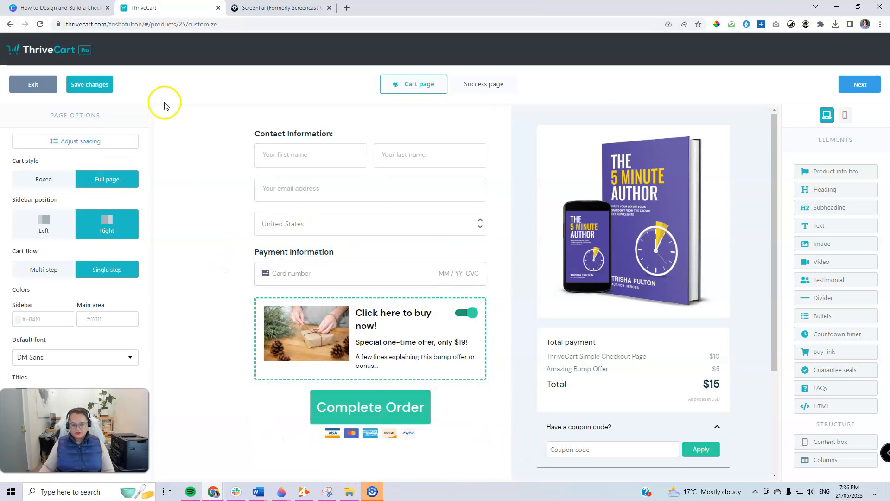
pyautogui.click(370, 407)
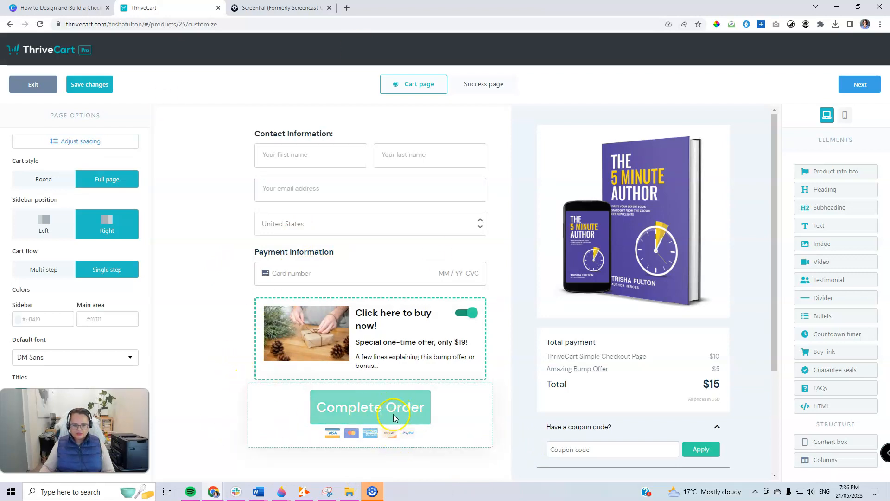
# Restyle the bump offer with a purple border and purple toggle.
pyautogui.click(260, 300)
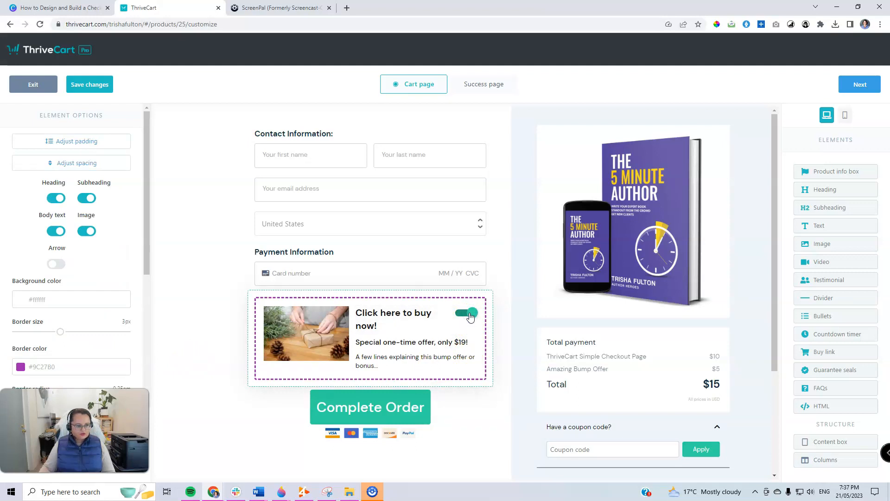
pyautogui.scroll(-3)
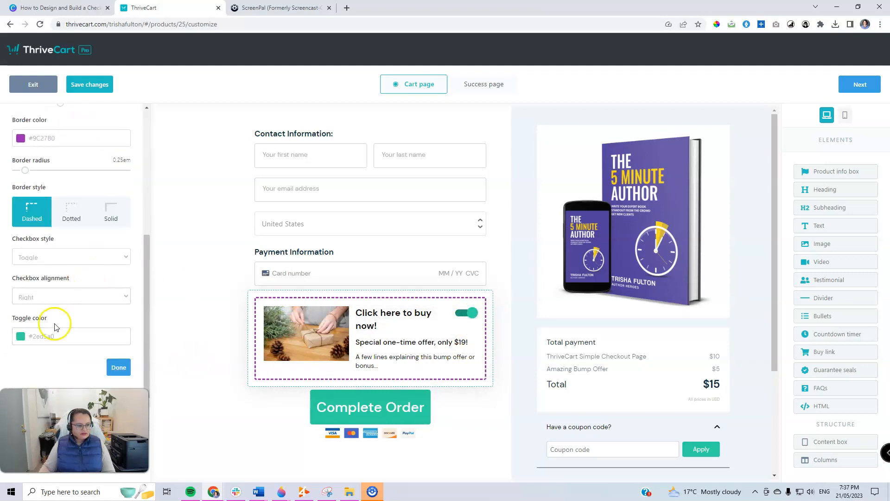
pyautogui.click(71, 335)
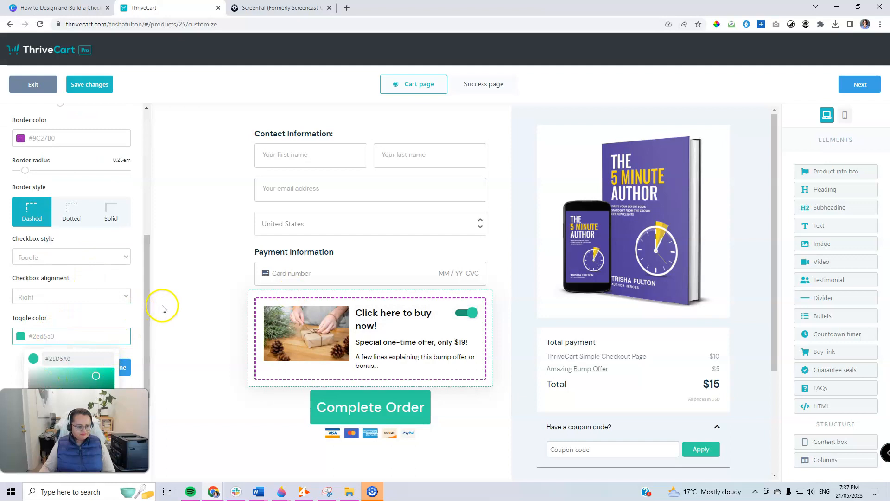
pyautogui.scroll(-3)
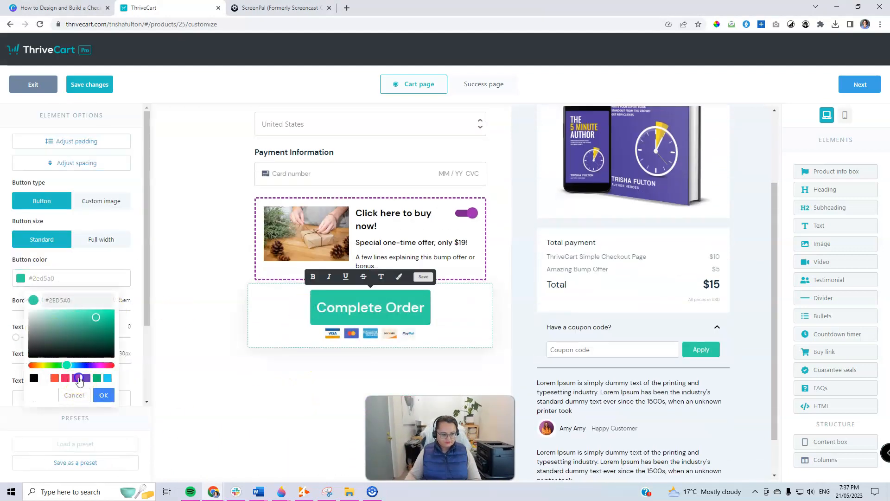
# Make the Complete Order button purple with smaller text.
pyautogui.click(75, 378)
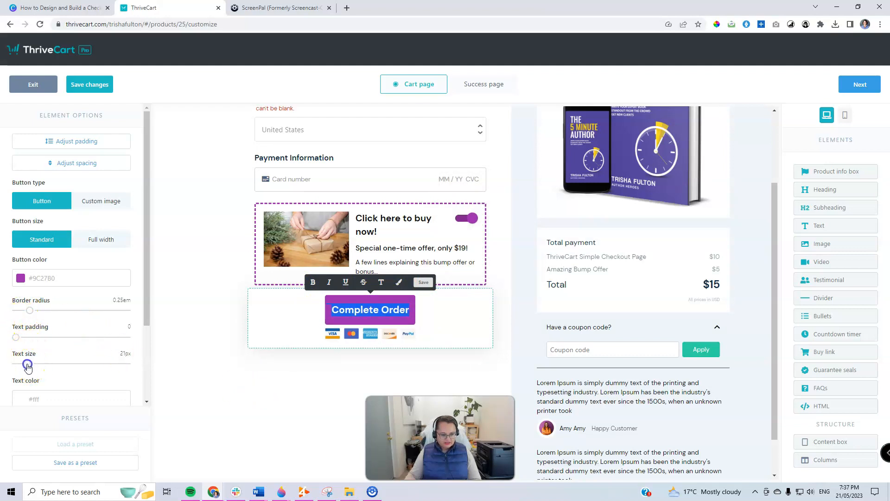
pyautogui.click(207, 376)
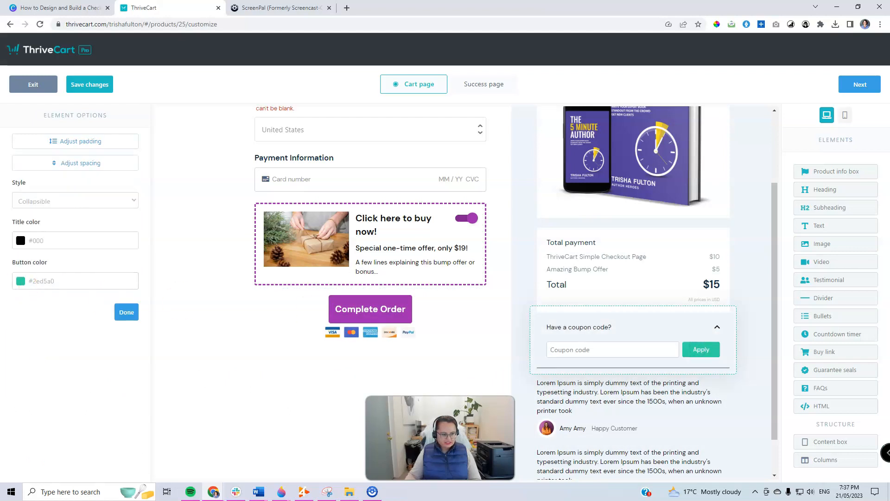
pyautogui.click(21, 280)
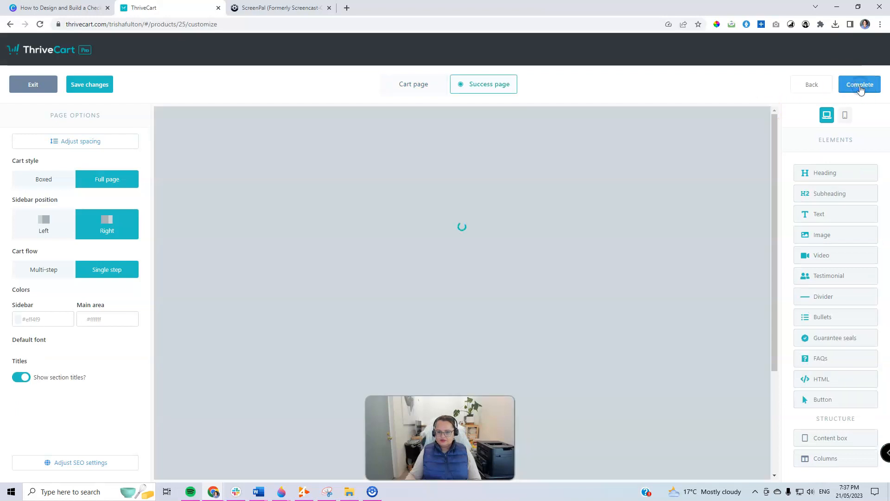
# On the success page, add the Author Heroes logo with tagline from the library.
pyautogui.click(483, 85)
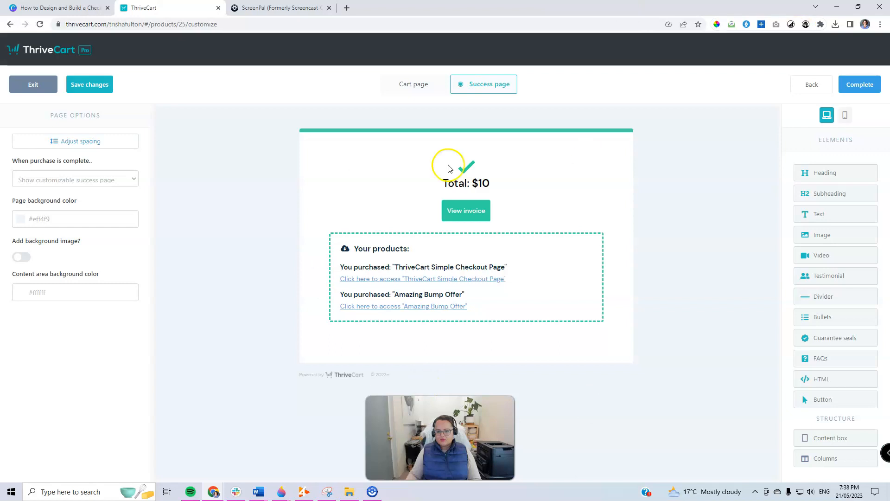
pyautogui.moveTo(503, 251)
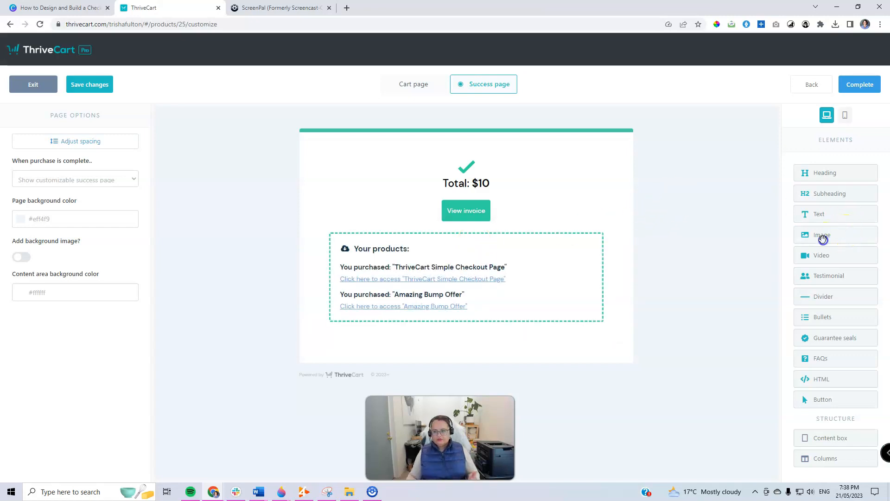
pyautogui.click(835, 234)
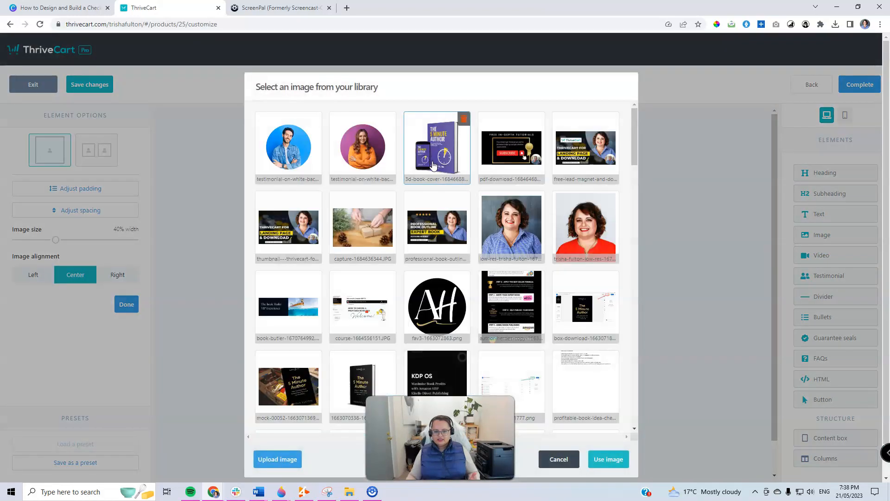
pyautogui.scroll(-3)
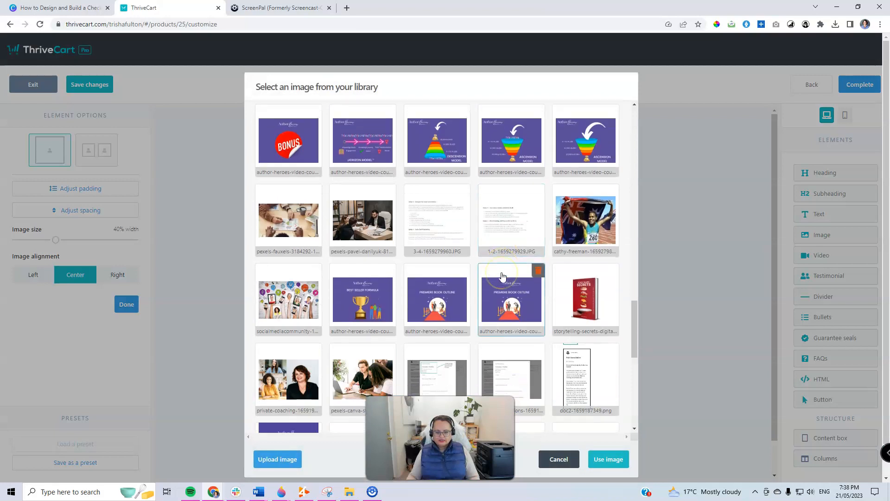
pyautogui.scroll(-3)
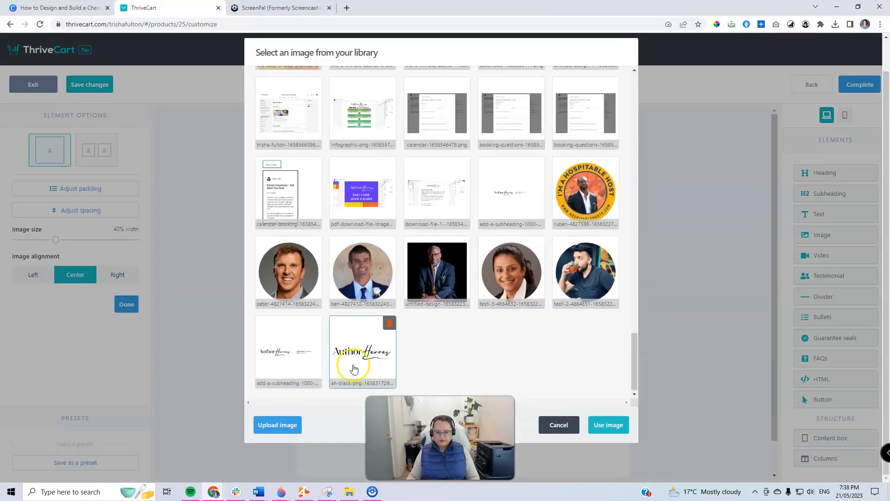
pyautogui.click(278, 359)
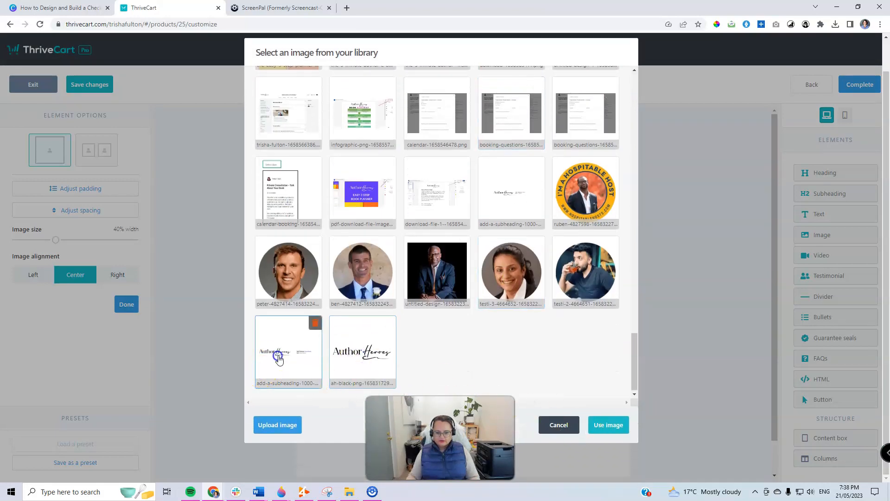
pyautogui.click(608, 425)
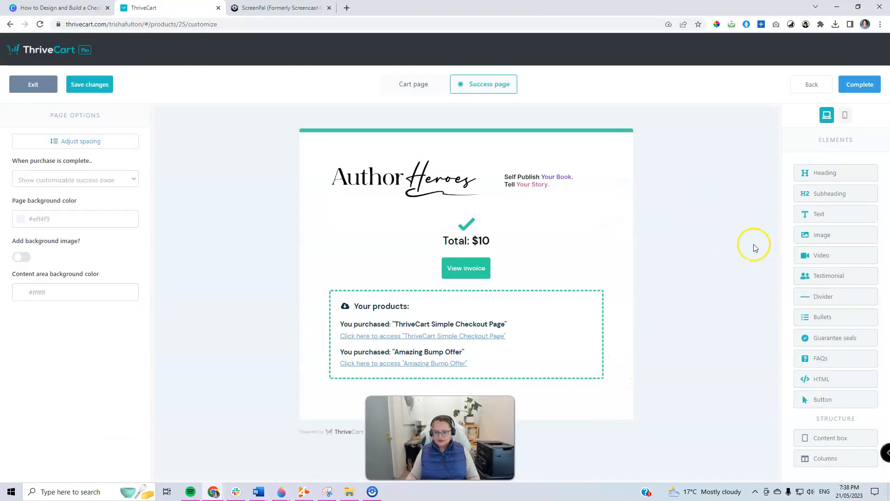
# Add a centred 'Congratulations! Success' heading above the total.
pyautogui.click(465, 224)
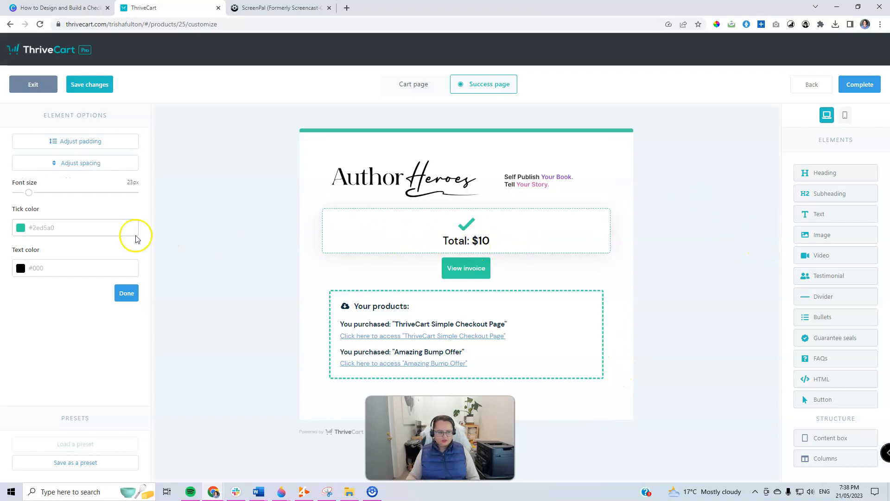
pyautogui.moveTo(827, 329)
pyautogui.write('Cong')
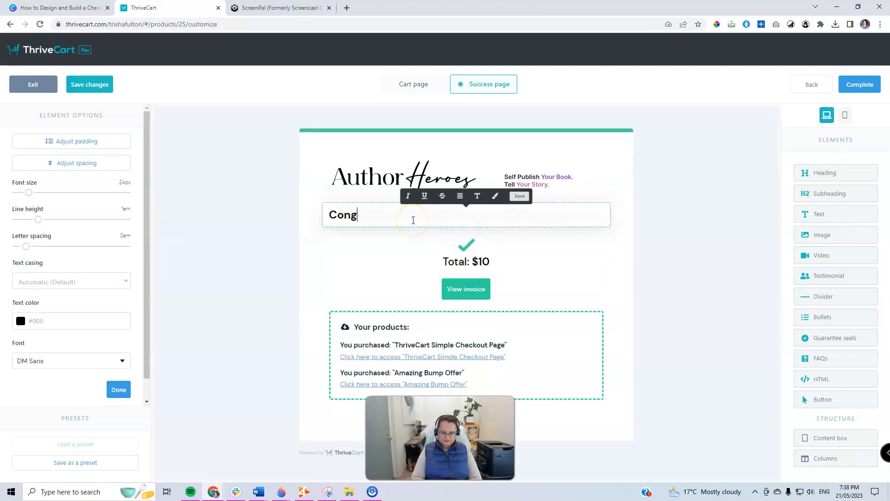
pyautogui.write('ratulations')
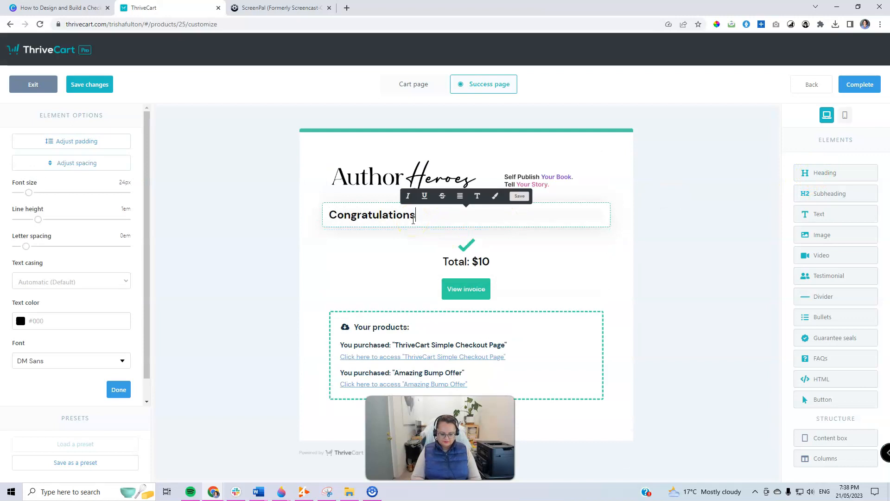
pyautogui.write('! Success')
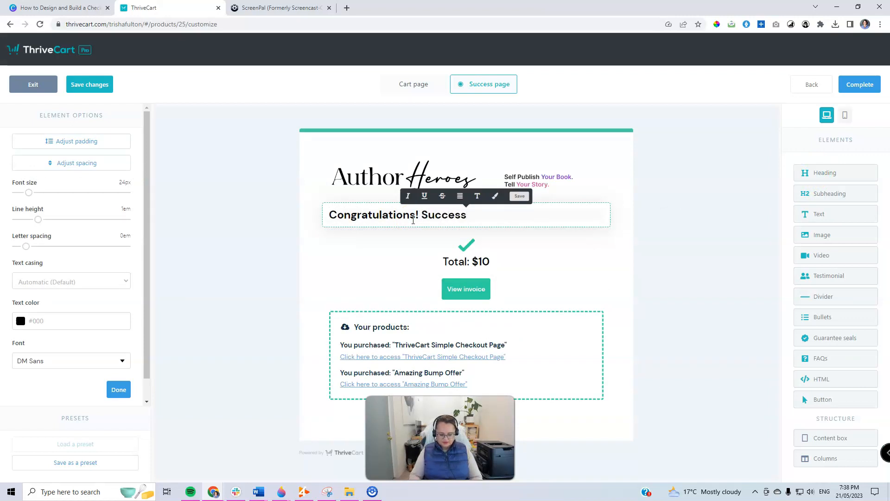
pyautogui.click(460, 196)
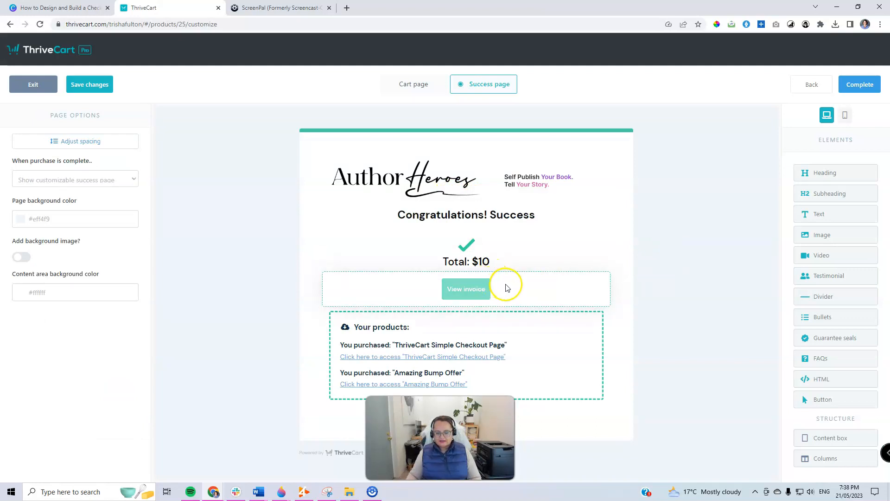
pyautogui.click(465, 289)
pyautogui.write('DOWNLOAD INVOICE')
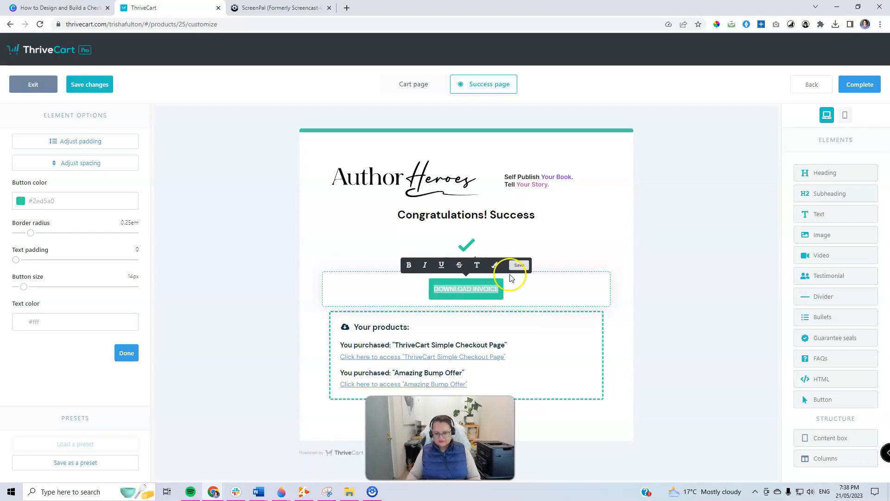
pyautogui.moveTo(39, 256)
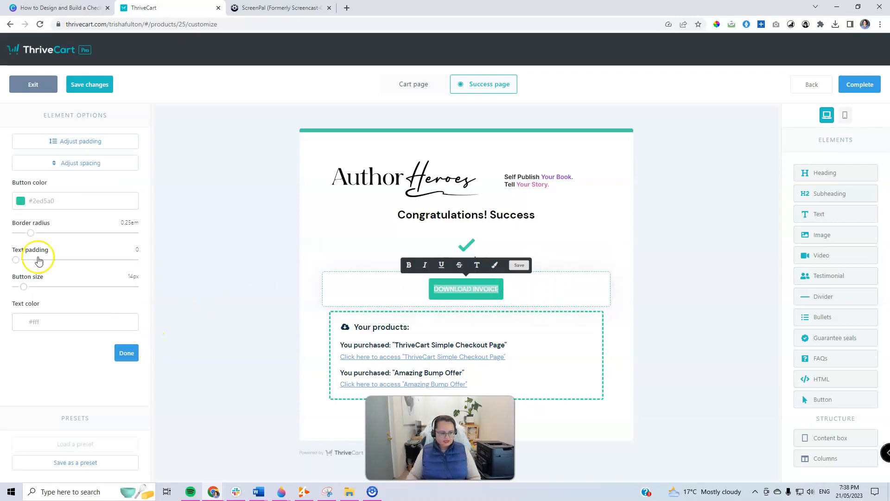
# Turn the Download Invoice button, tick, top bar and products box border purple.
pyautogui.click(19, 200)
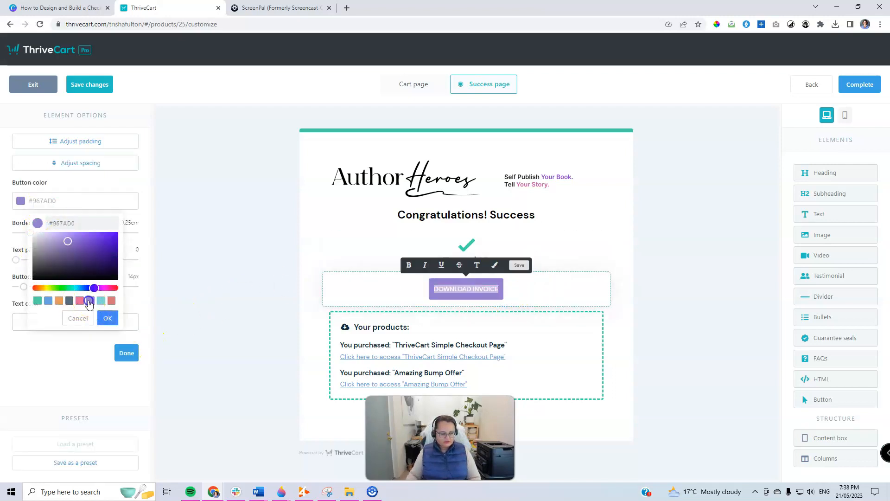
pyautogui.click(108, 318)
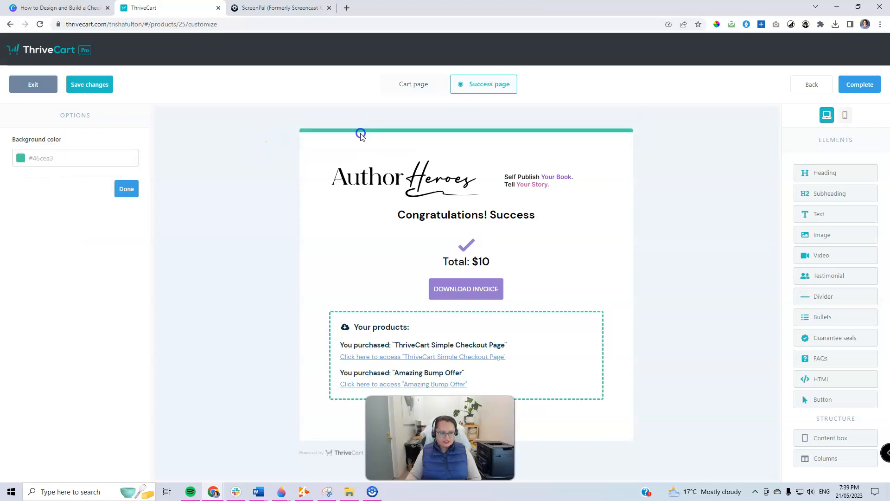
pyautogui.click(75, 157)
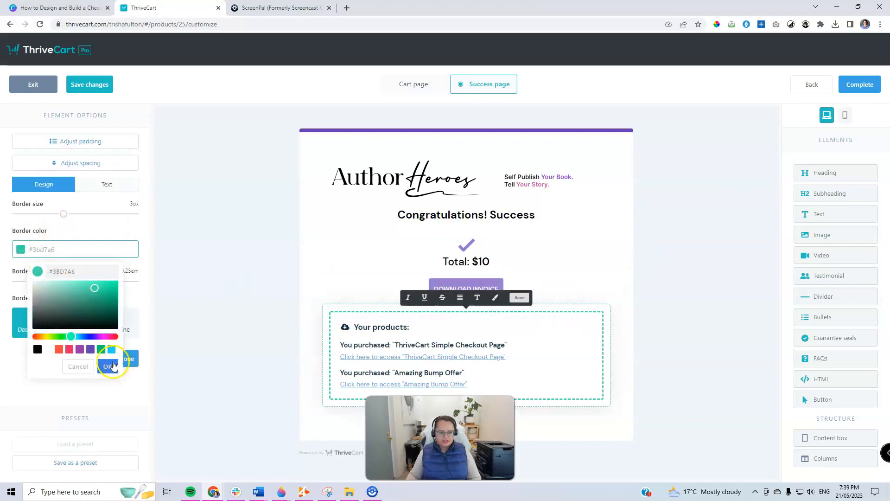
pyautogui.click(80, 350)
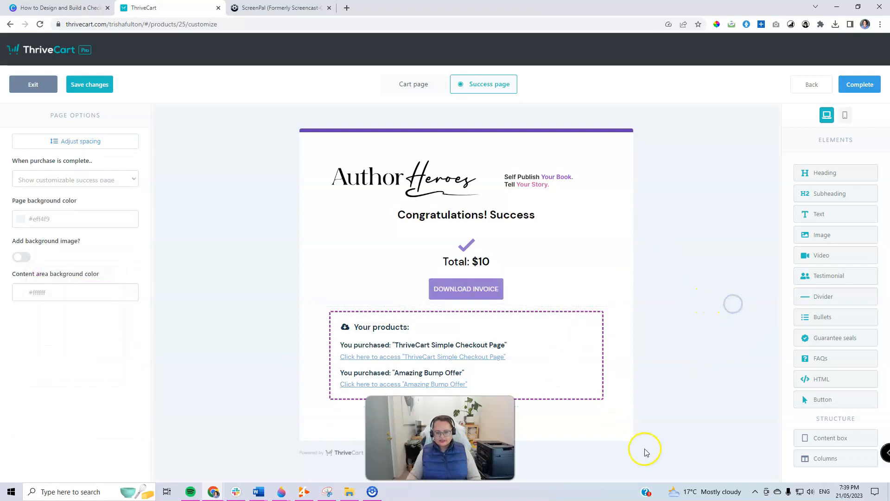
pyautogui.click(406, 179)
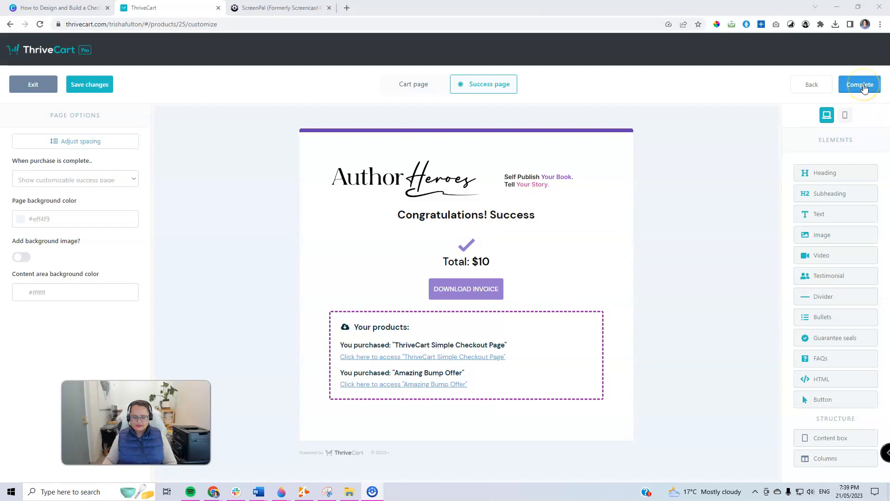
# Save the checkout design, relaunch the editor and switch to the Success page.
pyautogui.click(859, 85)
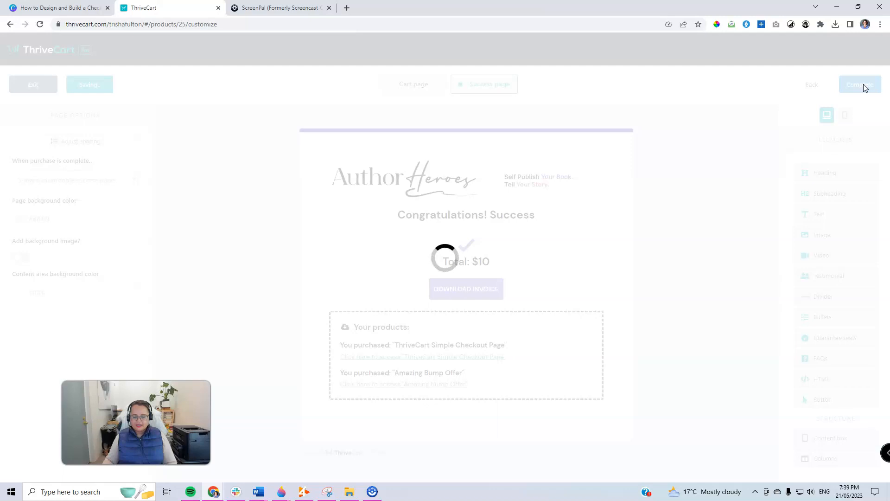
pyautogui.click(857, 84)
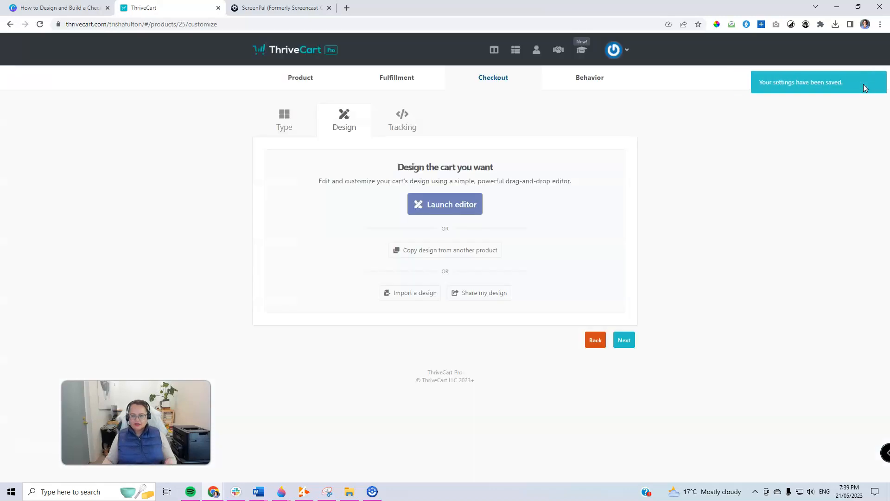
pyautogui.click(445, 204)
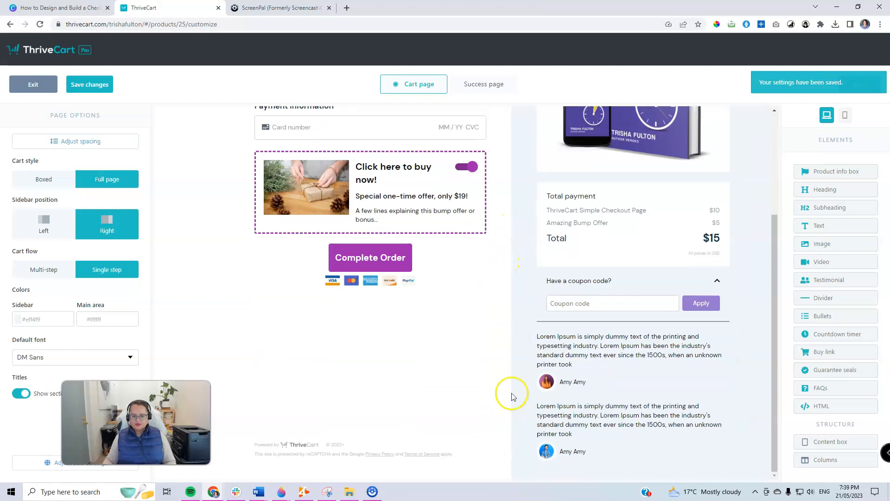
pyautogui.click(484, 84)
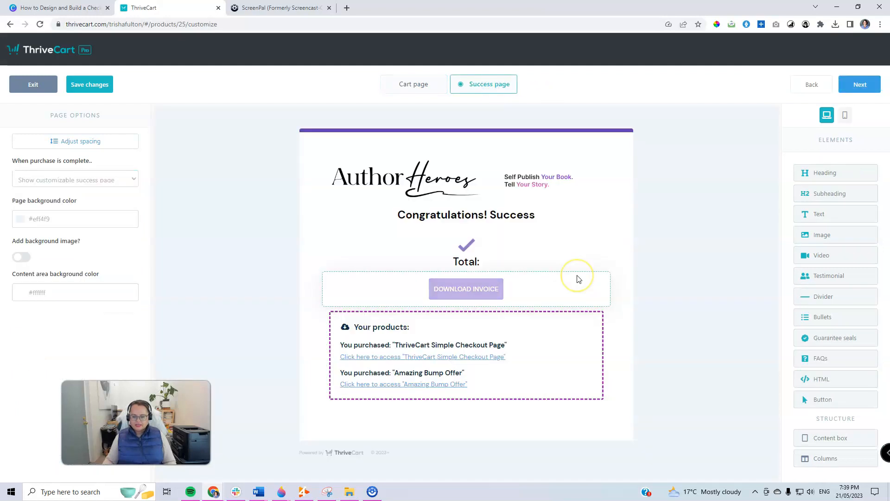
pyautogui.moveTo(712, 452)
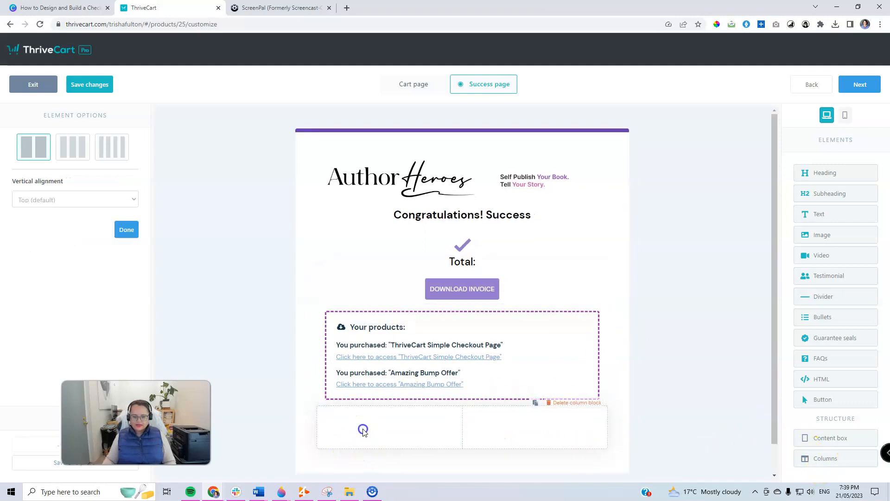
pyautogui.moveTo(832, 220)
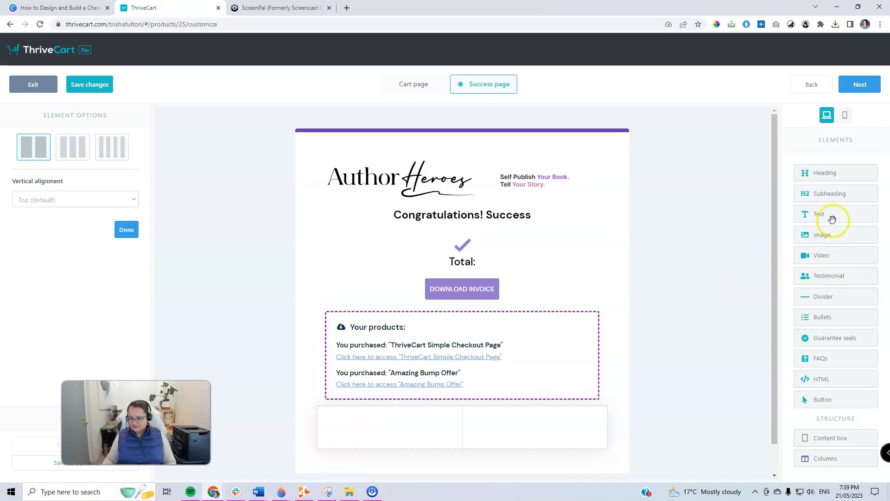
# Add a CONTACT SUPPORT text heading in the first column below the products box.
pyautogui.click(390, 425)
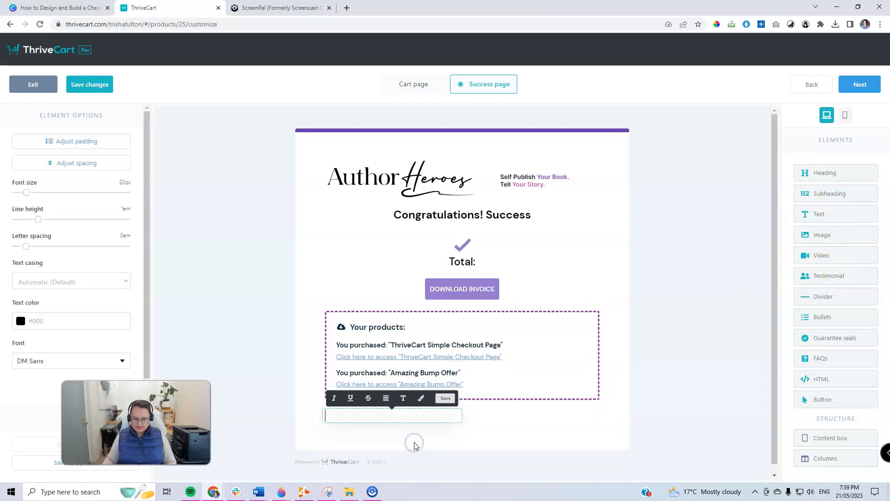
pyautogui.write('sUP')
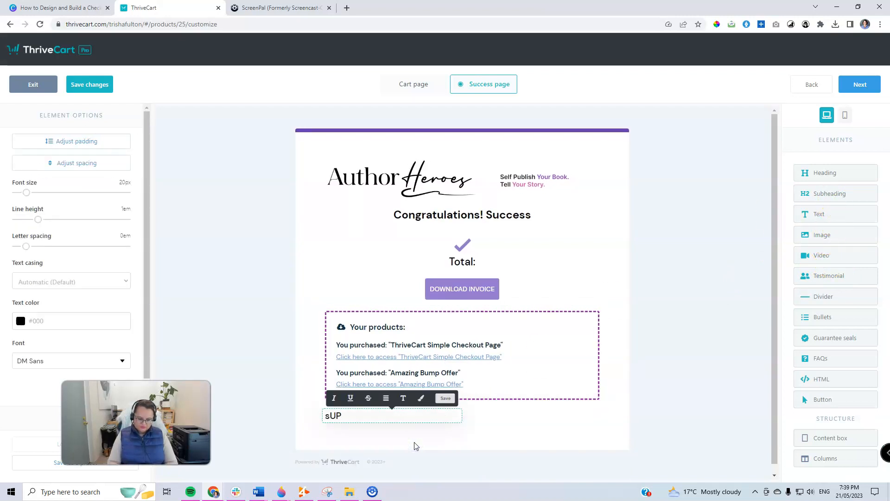
pyautogui.write('CONTACT SUP')
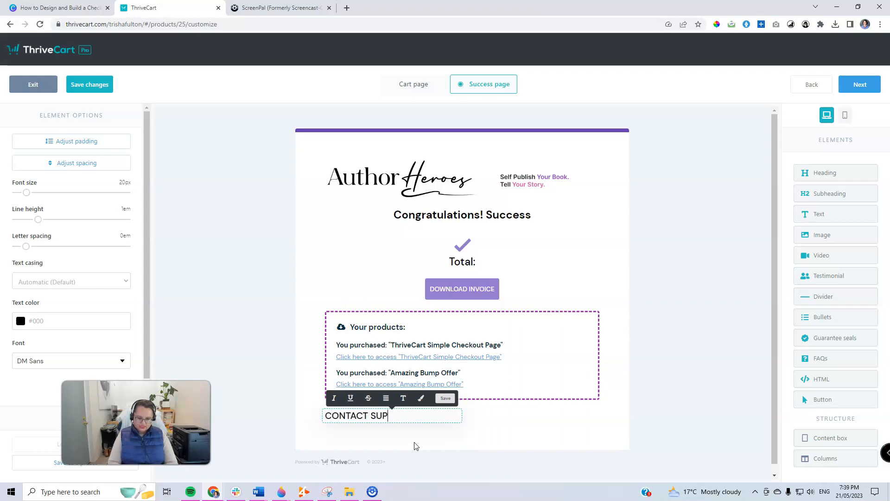
pyautogui.write('PORT')
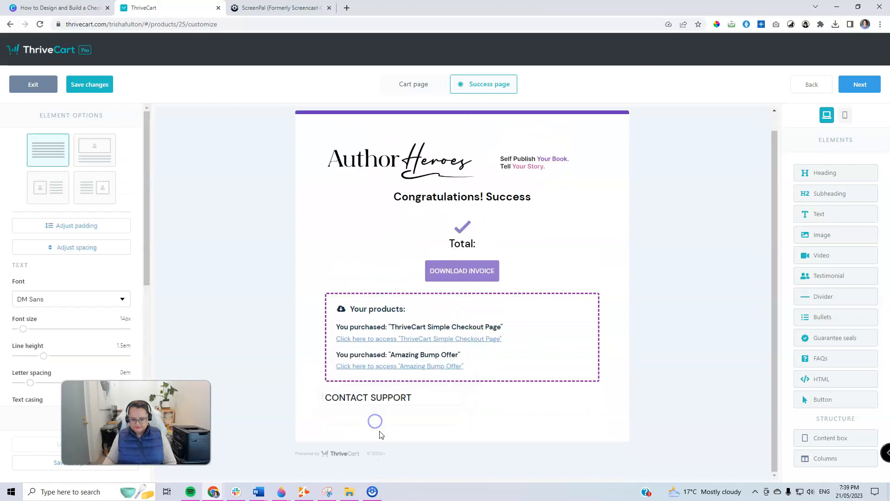
pyautogui.rightClick(375, 409)
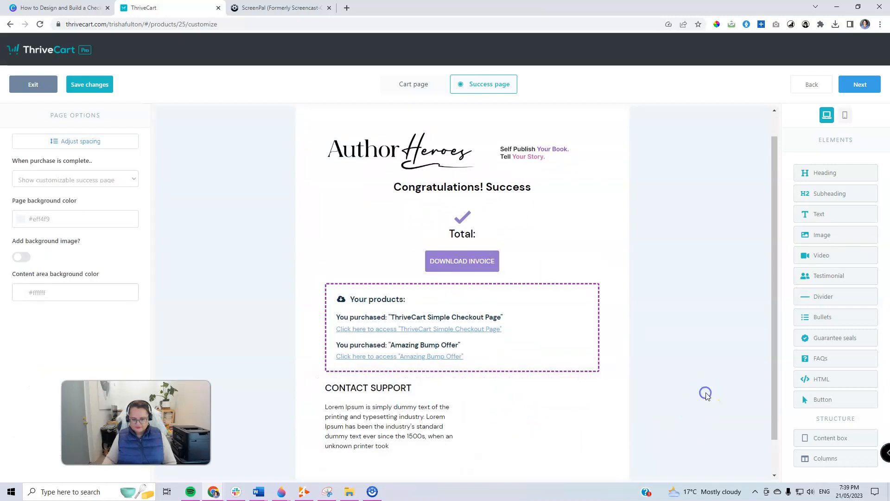
pyautogui.moveTo(800, 248)
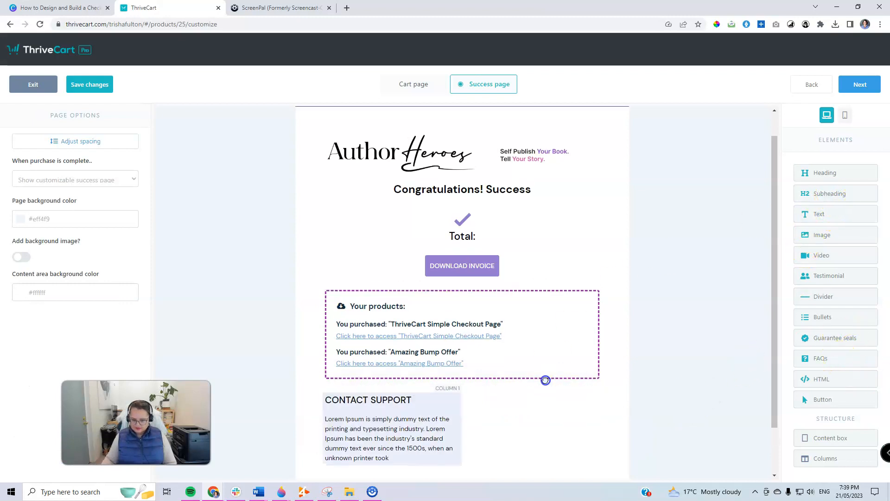
# Add a FAQ text heading in the second column.
pyautogui.click(532, 388)
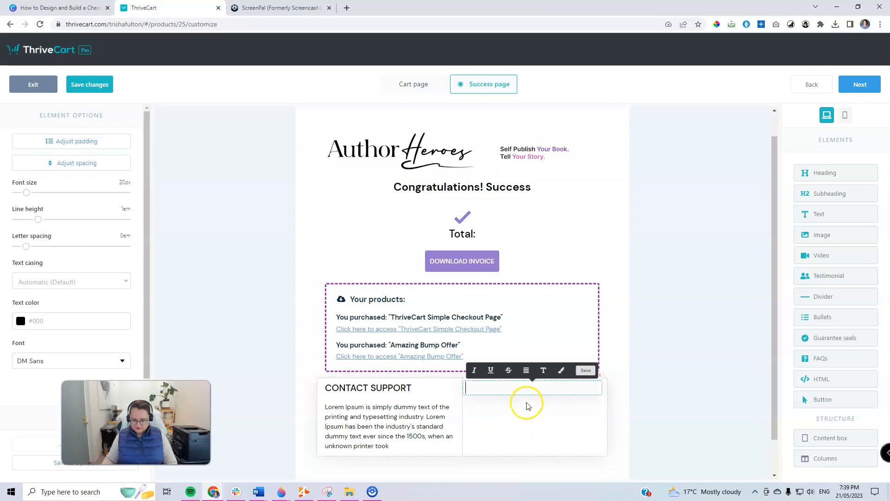
pyautogui.write('FAQ')
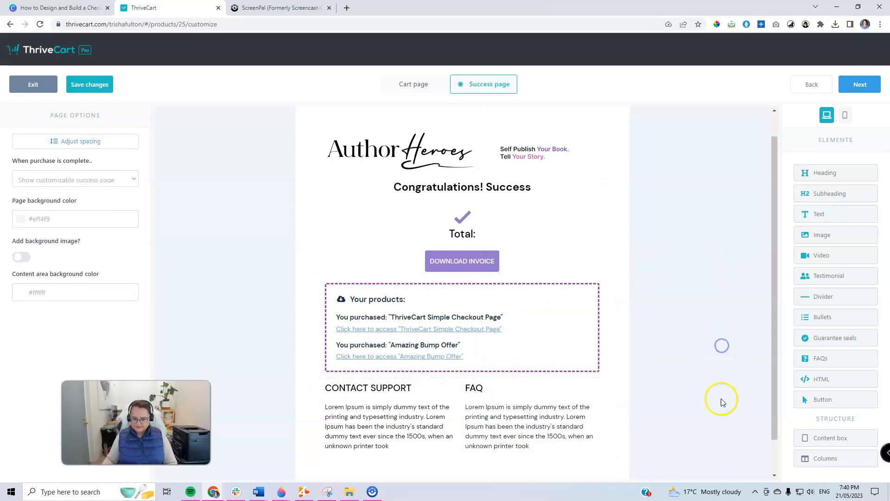
pyautogui.moveTo(827, 236)
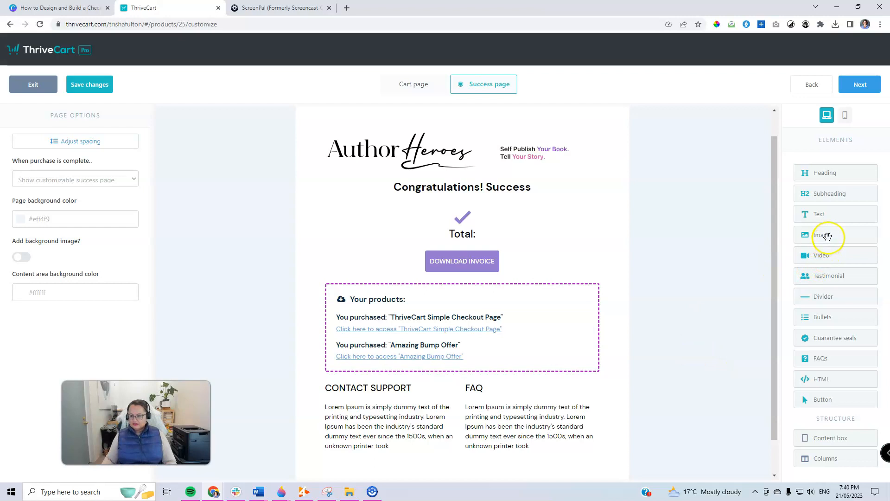
# Insert library images: a portrait under CONTACT SUPPORT and a flowchart under FAQ.
pyautogui.click(822, 235)
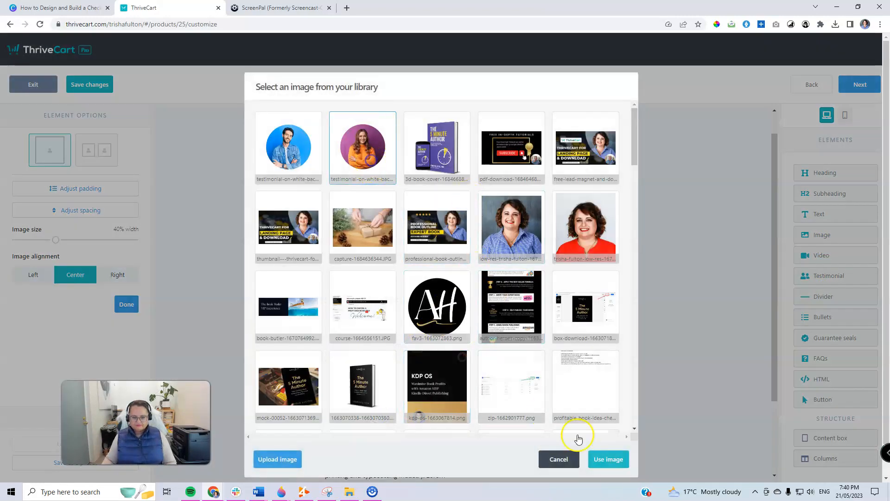
pyautogui.click(558, 459)
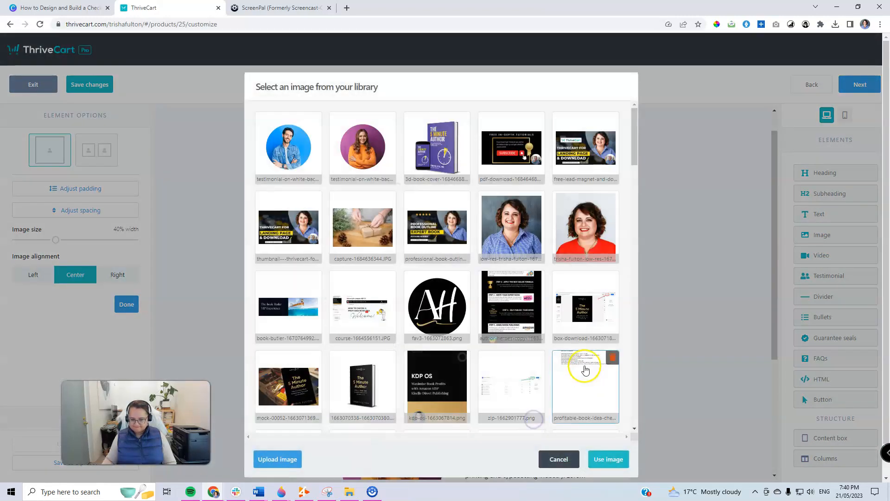
pyautogui.scroll(-3)
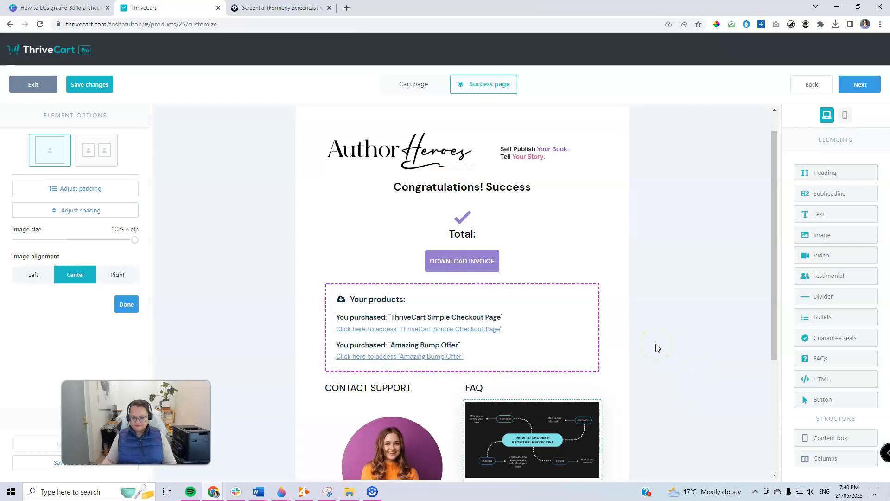
pyautogui.click(126, 304)
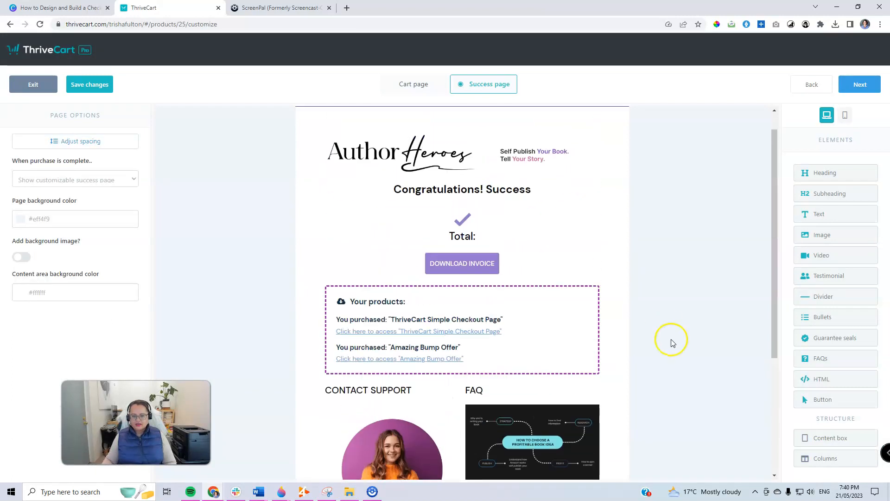
pyautogui.scroll(-3)
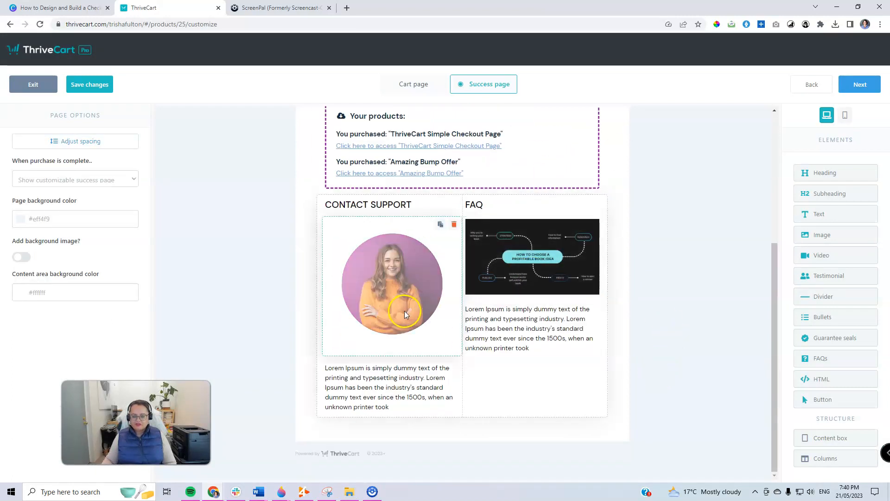
pyautogui.scroll(3)
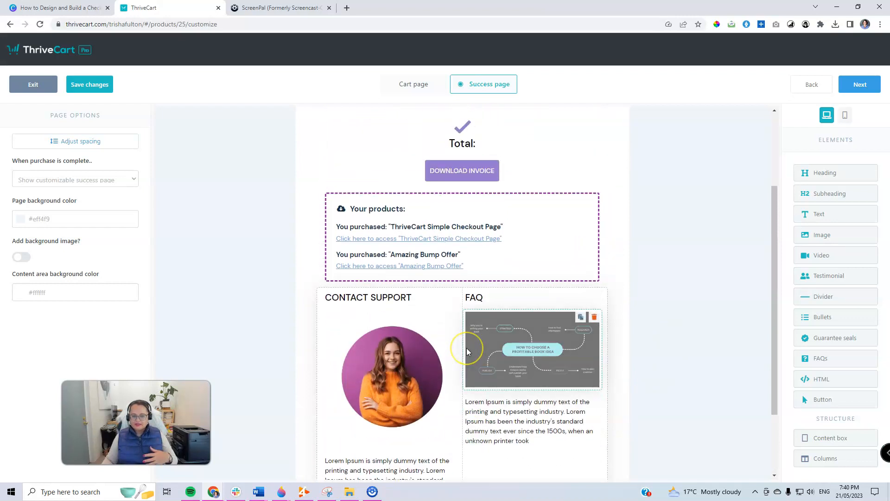
pyautogui.scroll(3)
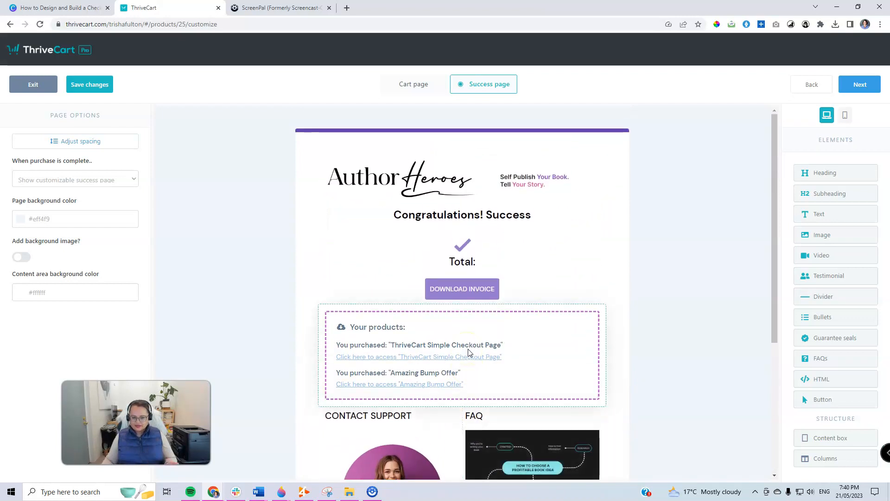
# Delete the FAQ heading, flowchart image and placeholder paragraph.
pyautogui.scroll(3)
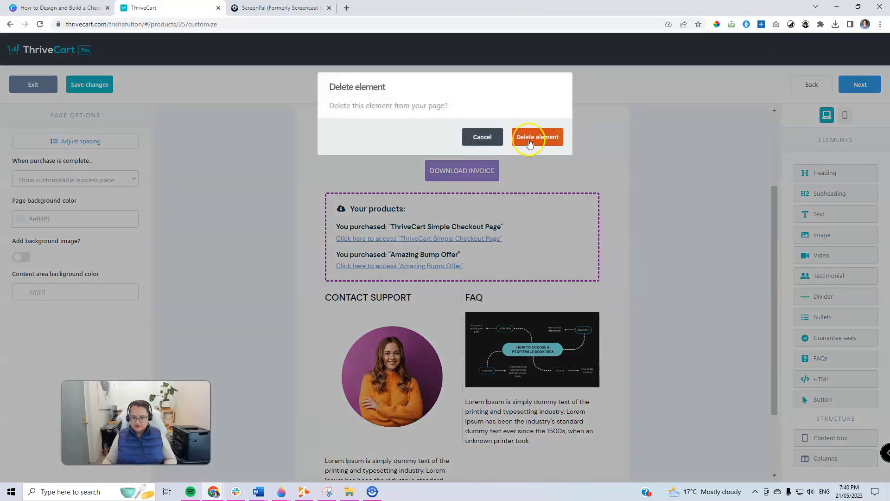
pyautogui.click(537, 137)
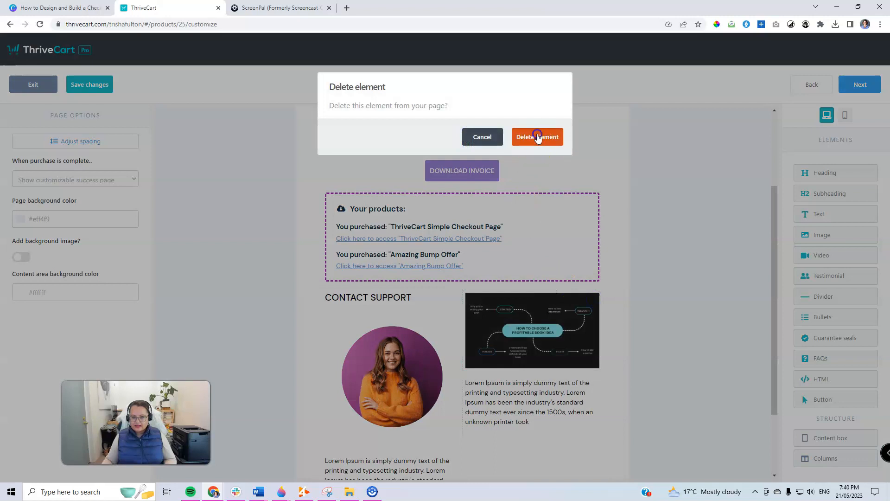
pyautogui.click(537, 138)
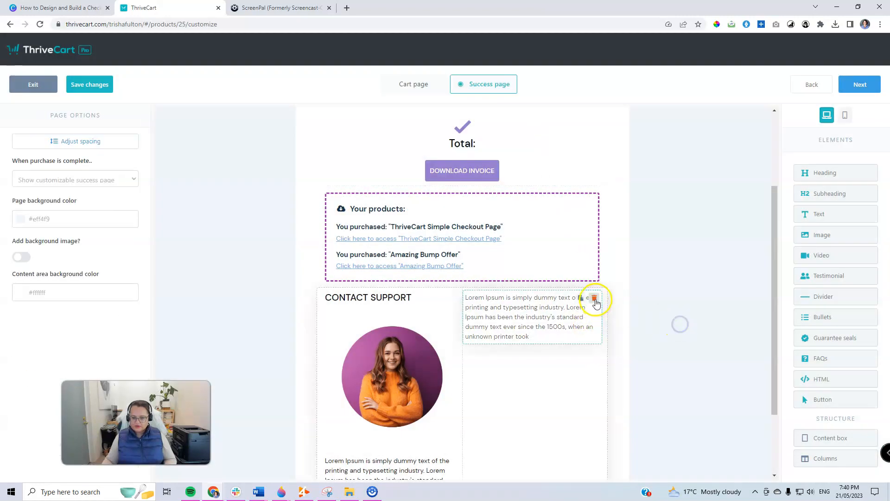
pyautogui.click(596, 298)
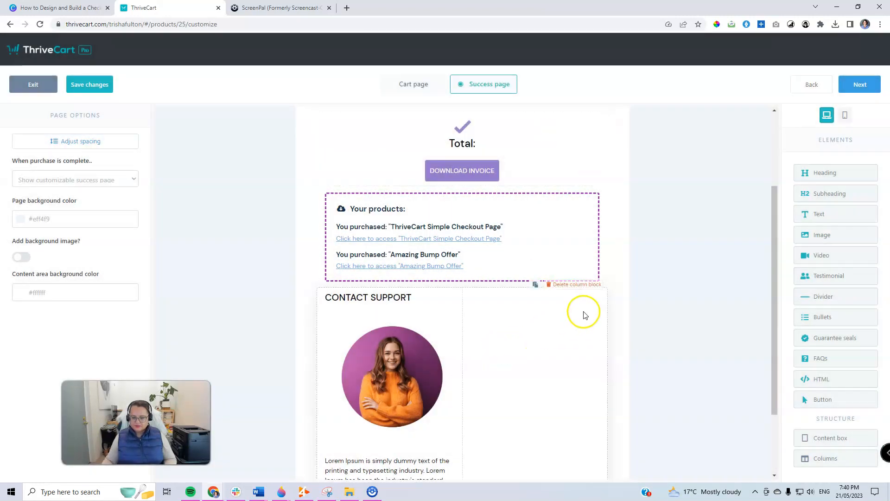
# Delete the whole two-column support section.
pyautogui.click(577, 284)
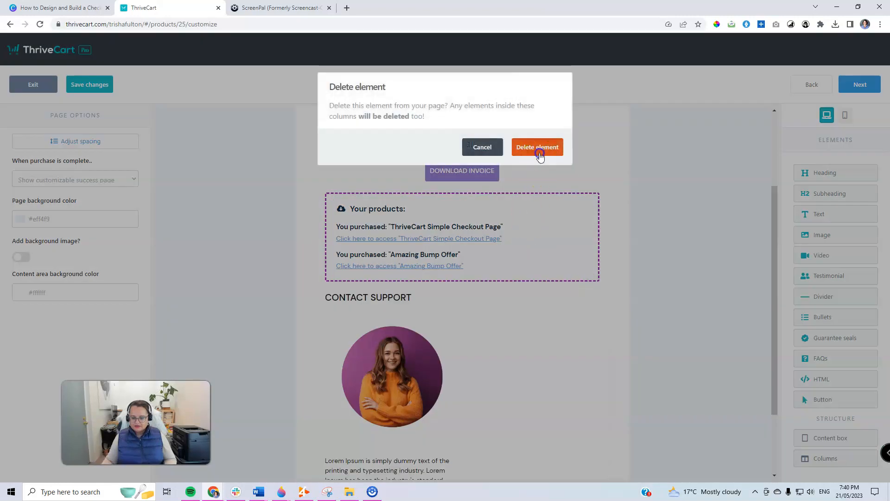
pyautogui.click(537, 148)
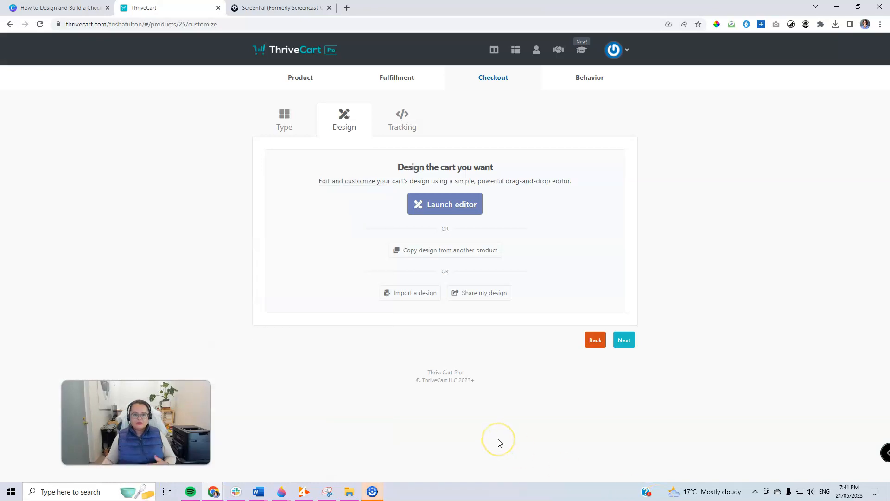
pyautogui.moveTo(499, 442)
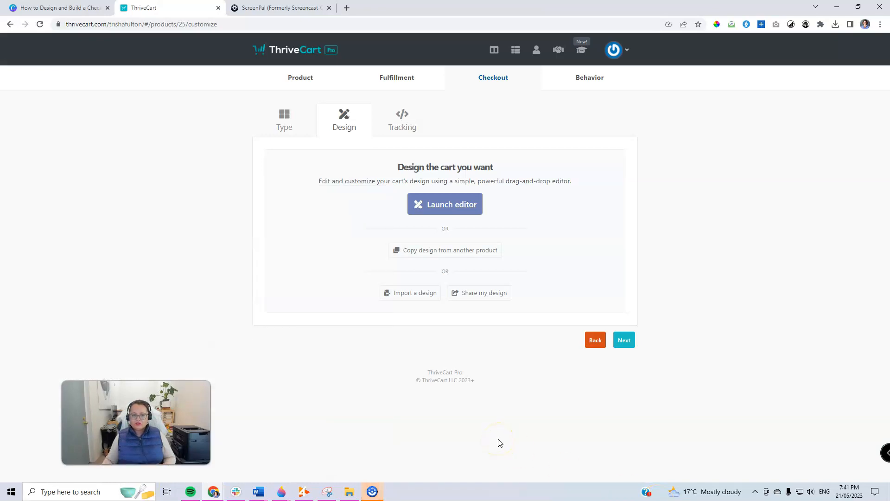